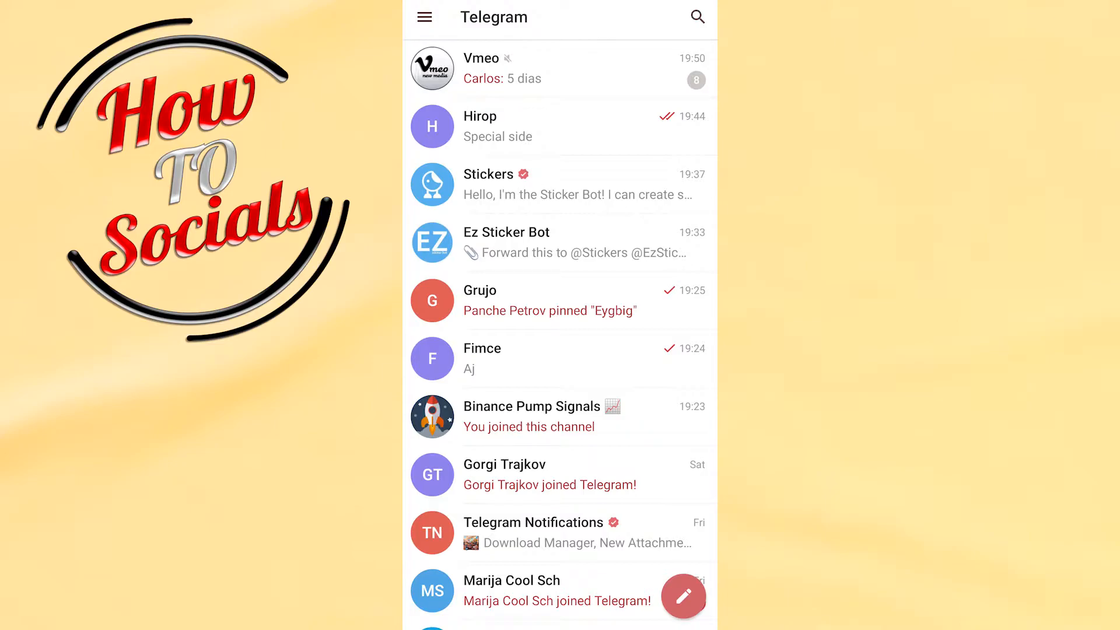
Send 'Hirop' as a broadcast in the Hirop channel, then go back to the chats
left_click(561, 126)
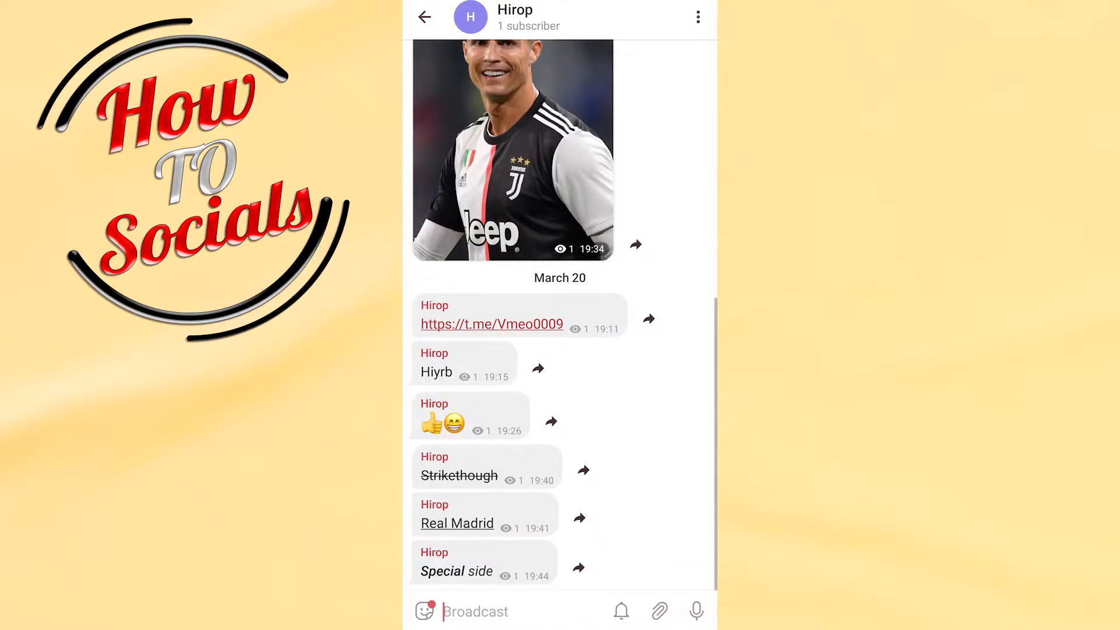
left_click(475, 611)
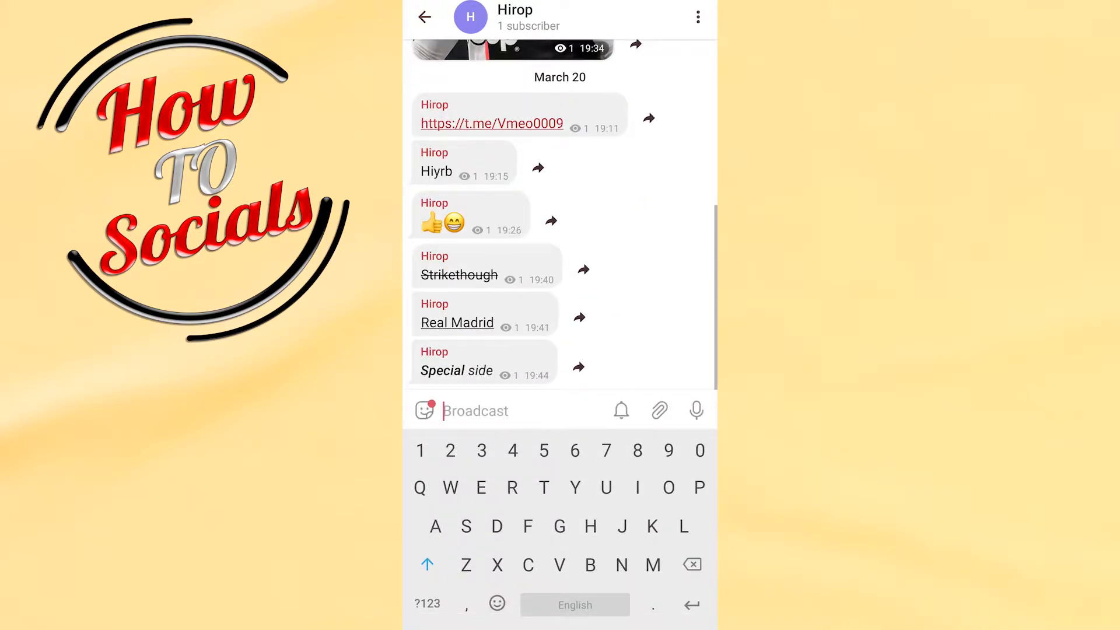
type("Hirop")
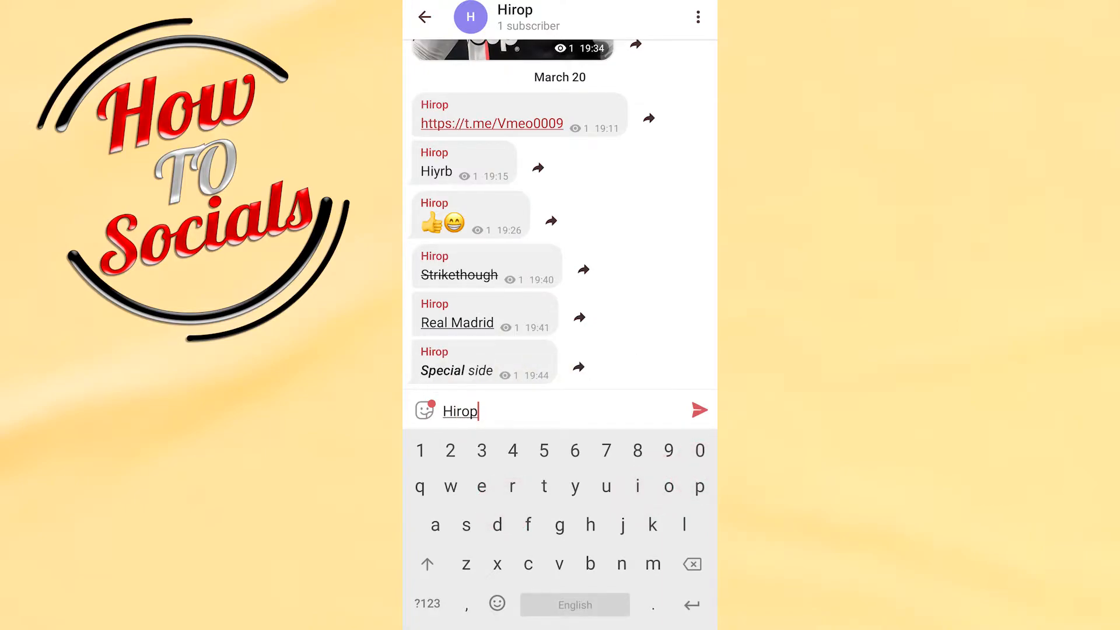
left_click(698, 410)
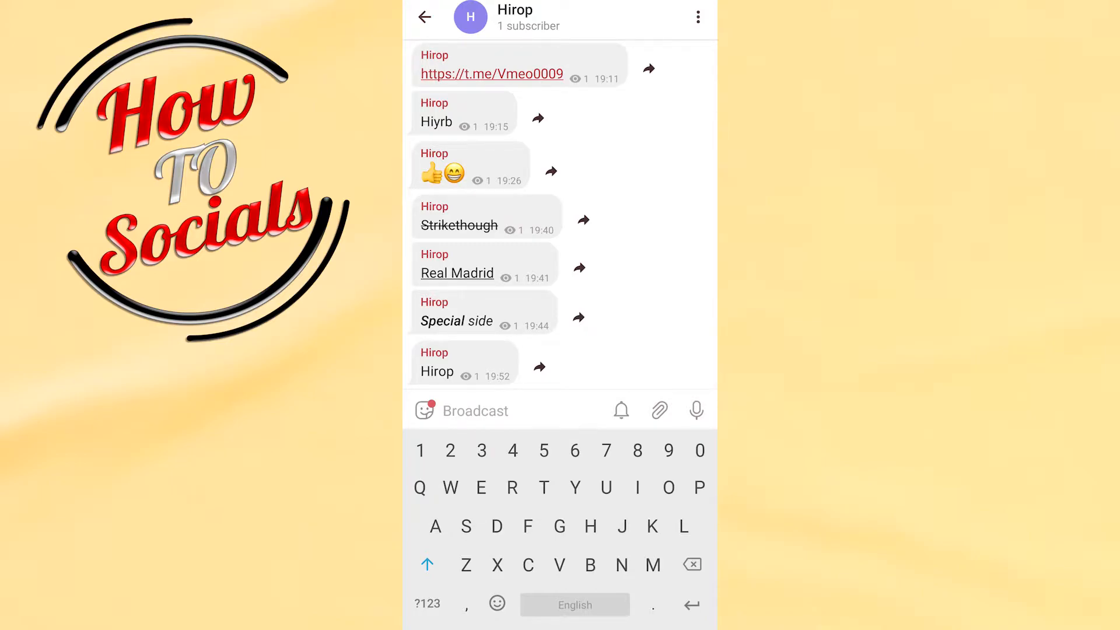
left_click(423, 16)
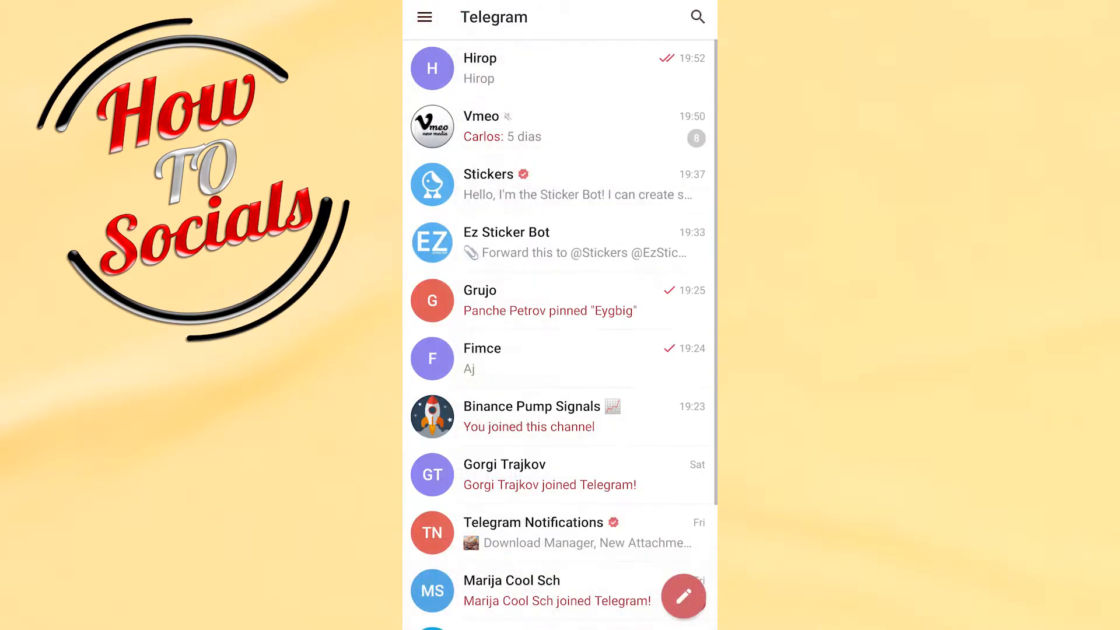
Search for 'botfather', open BotFather, start it and request a new bot
left_click(696, 17)
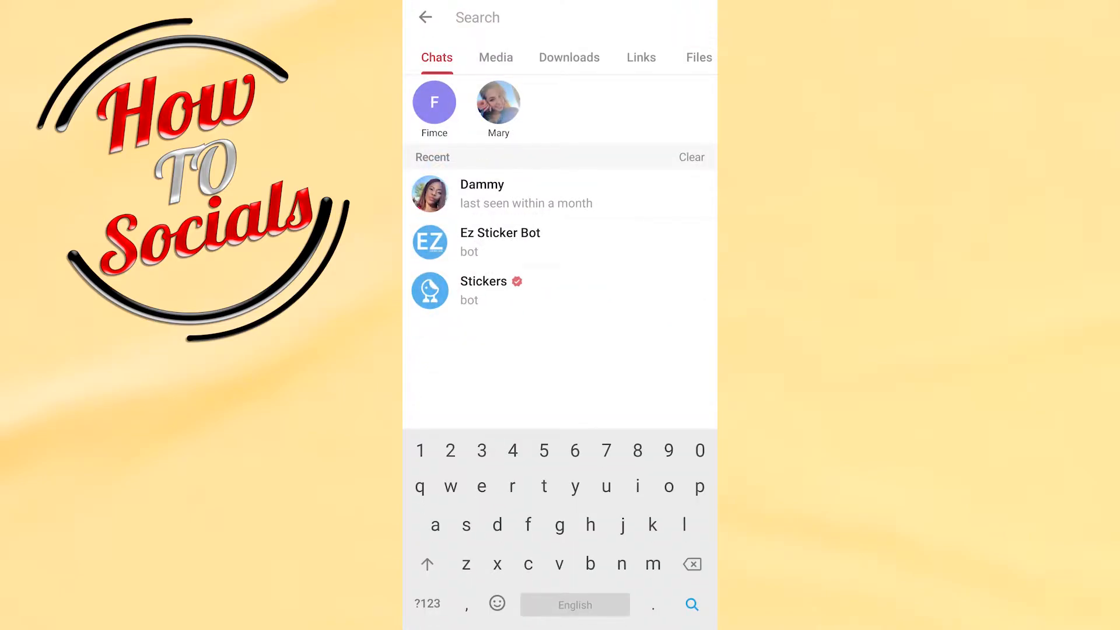
type("botfa")
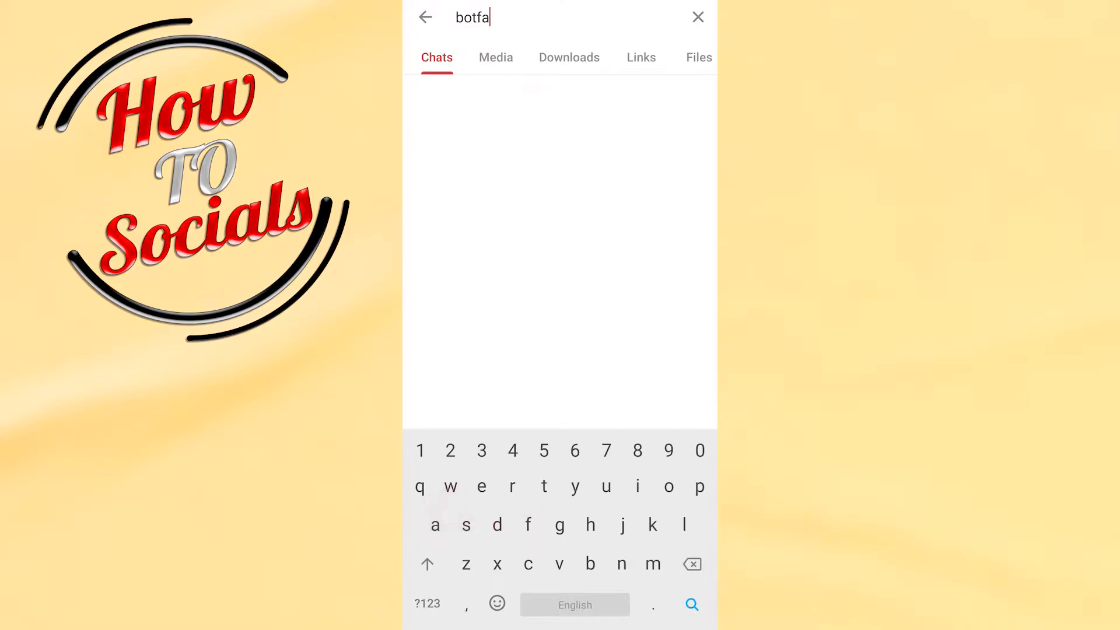
type("ther")
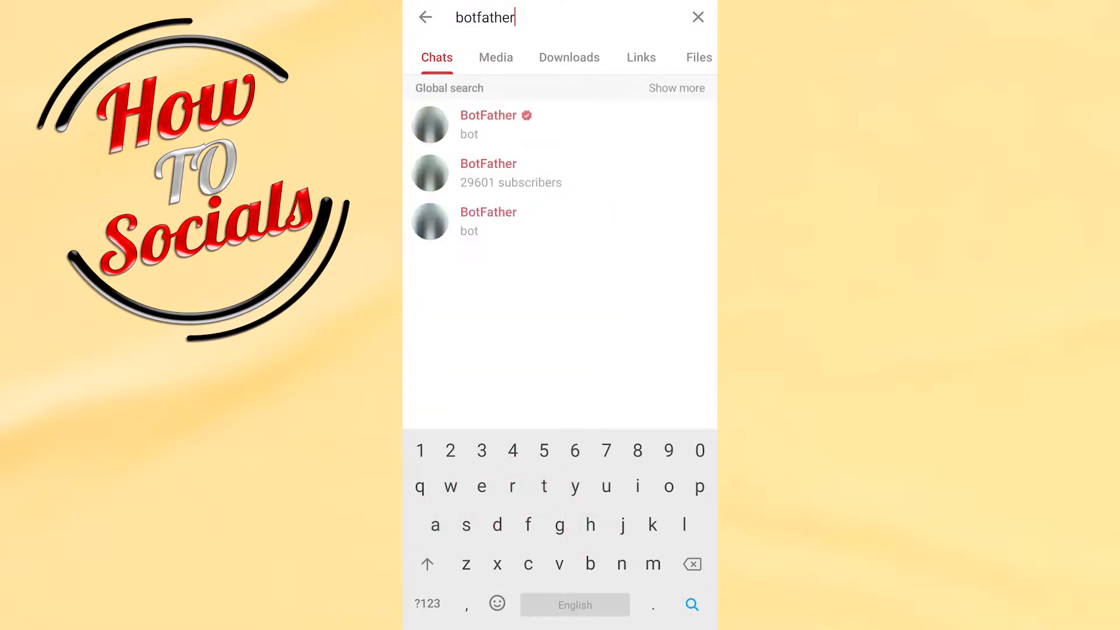
left_click(488, 115)
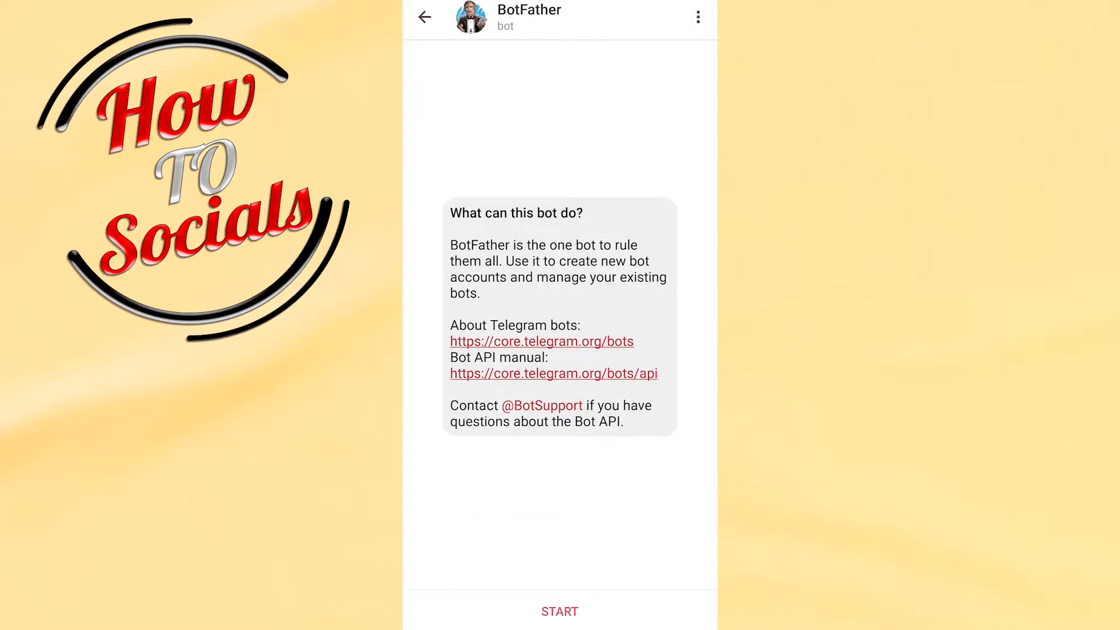
left_click(559, 612)
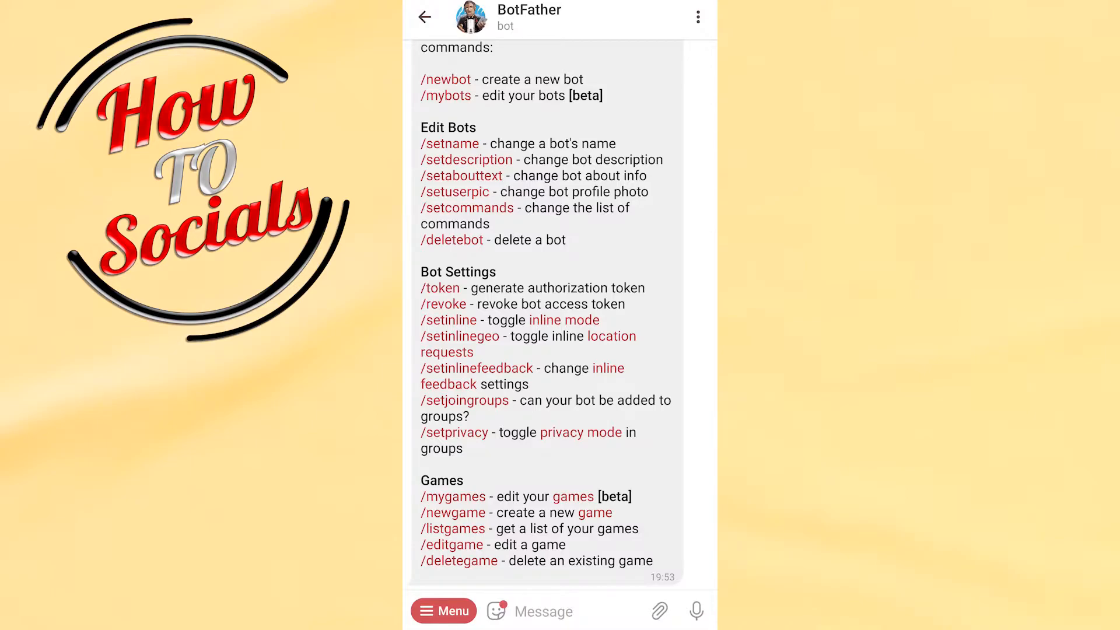
scroll("up", 3)
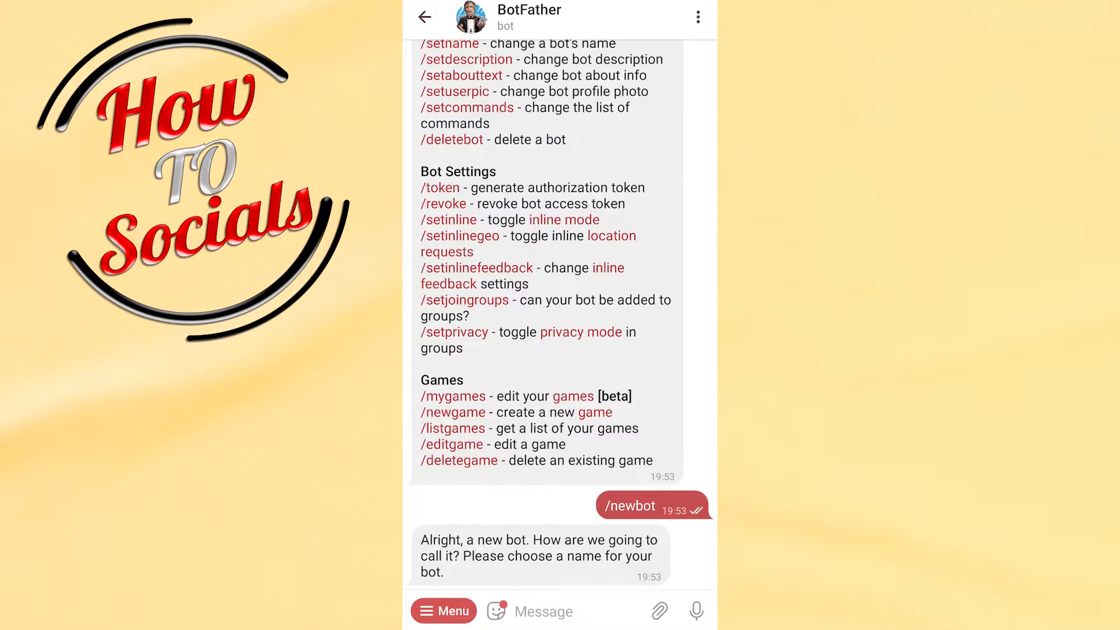
Reply to BotFather with 'Hirop' as the new bot's name
left_click(572, 428)
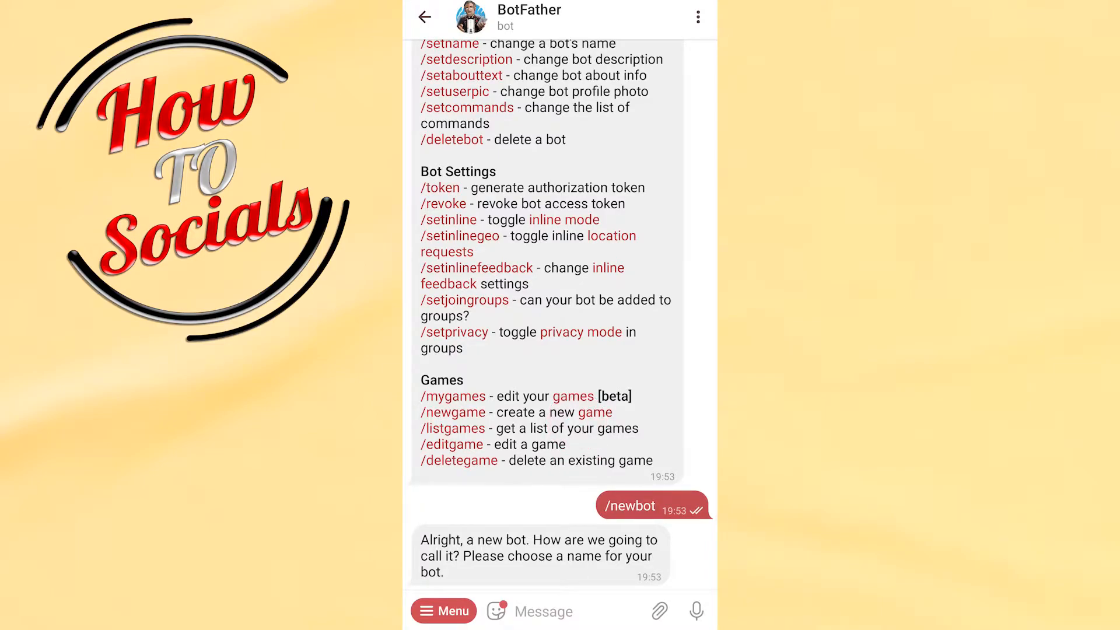
left_click(572, 611)
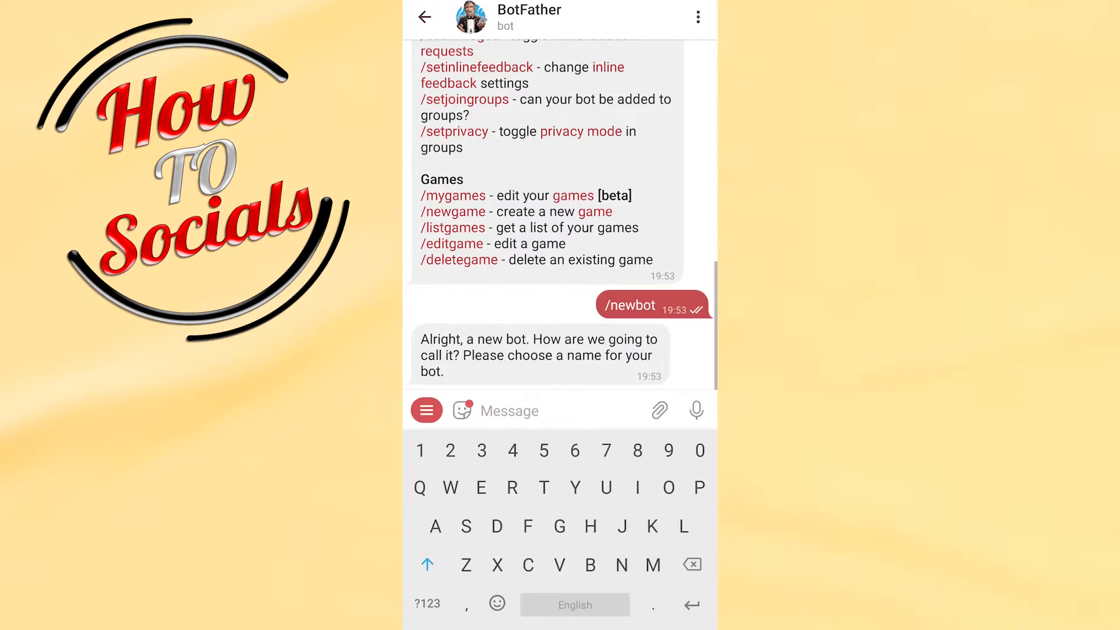
type("Hiro")
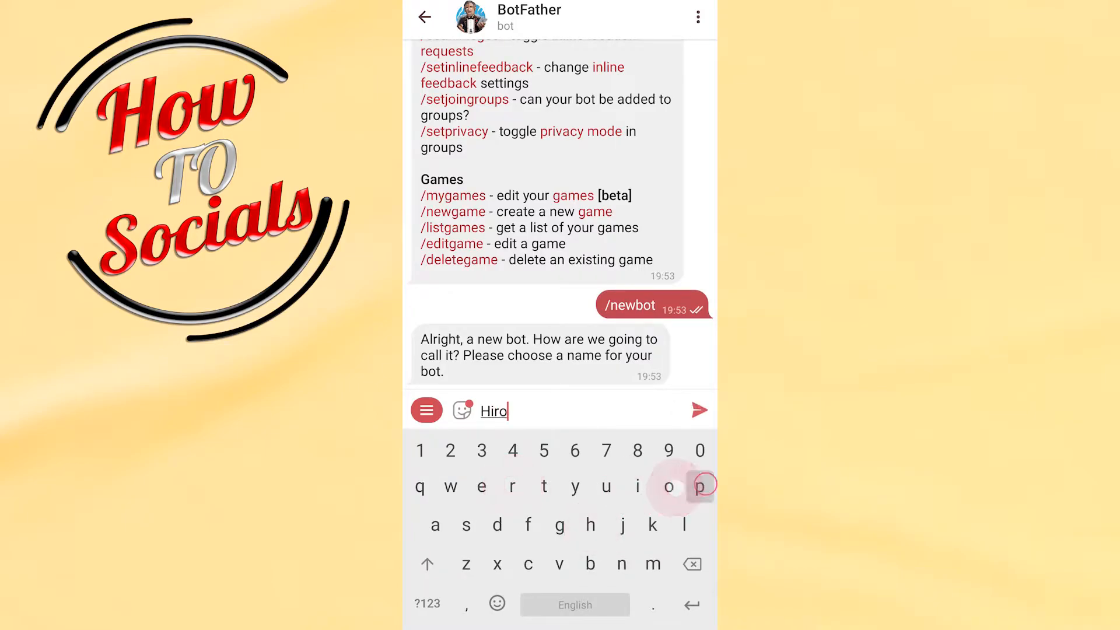
left_click(699, 409)
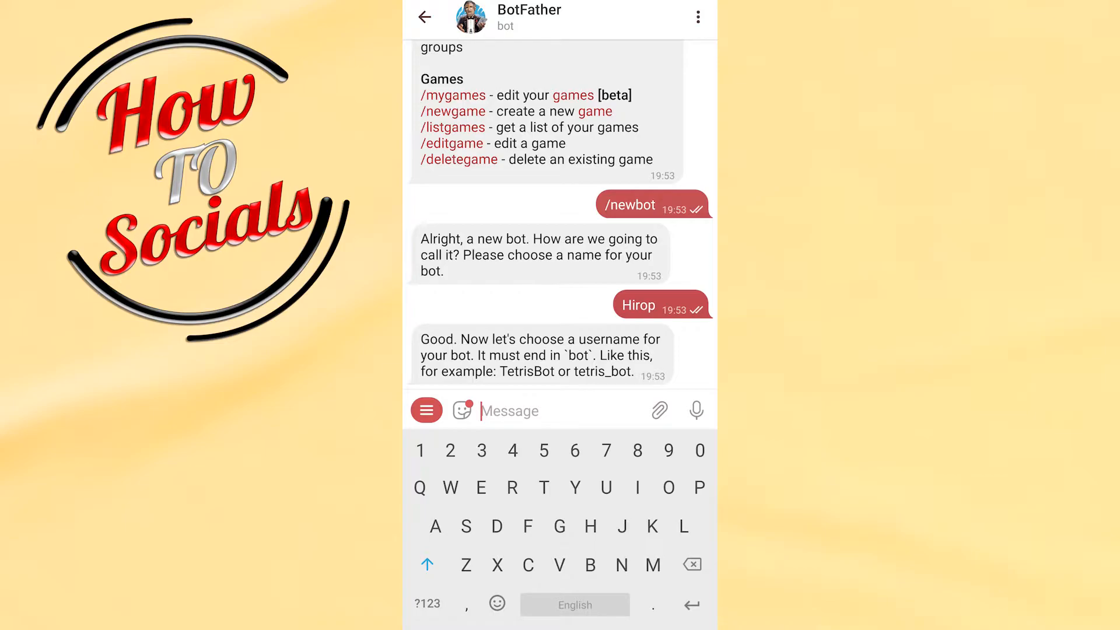
Send 'Botfatheronlyhirop_bot' as the new bot's username
type("Botfatheronlyhirop")
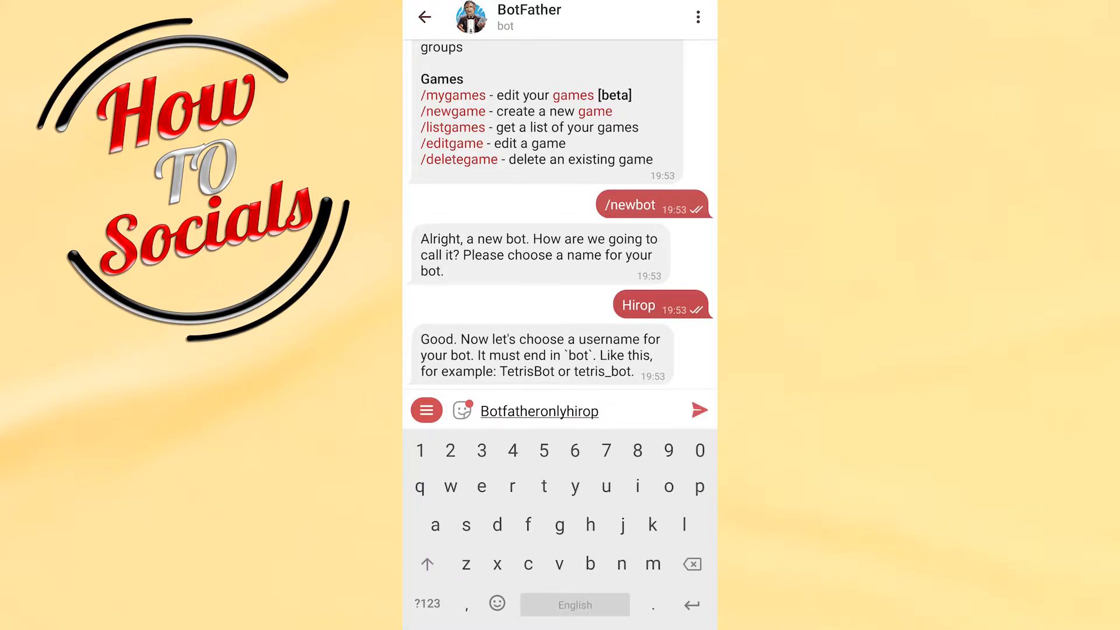
left_click(426, 603)
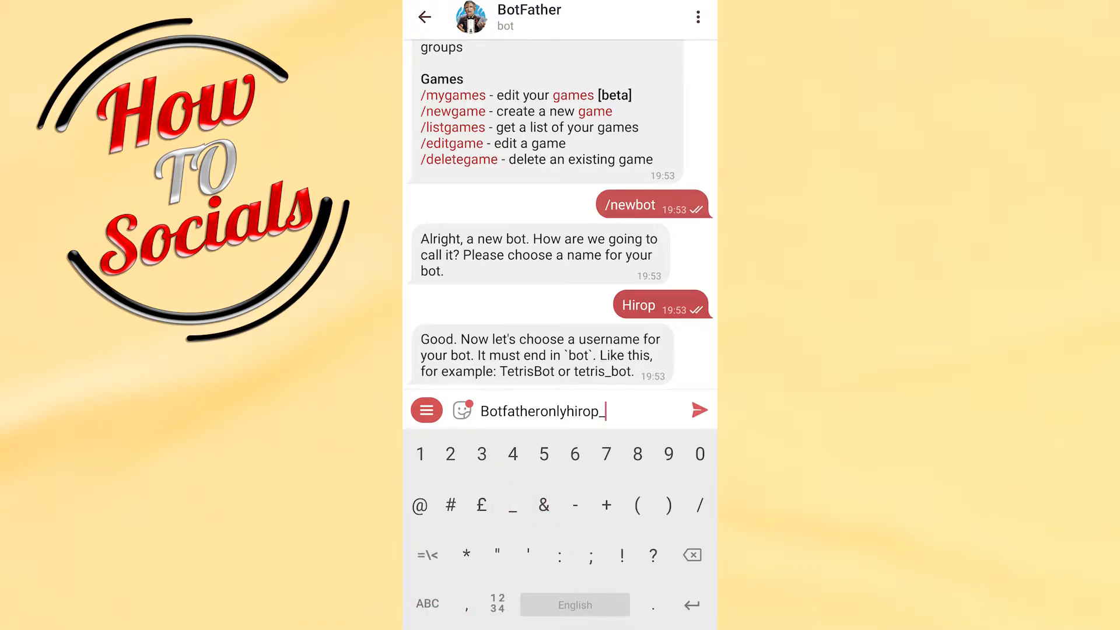
left_click(427, 604)
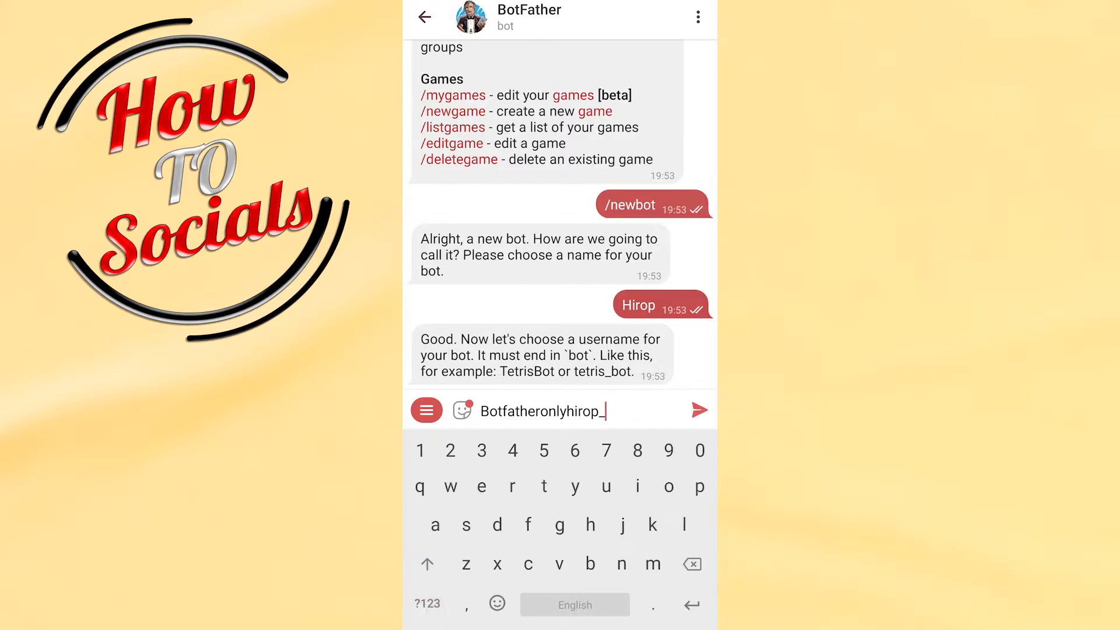
type("bot")
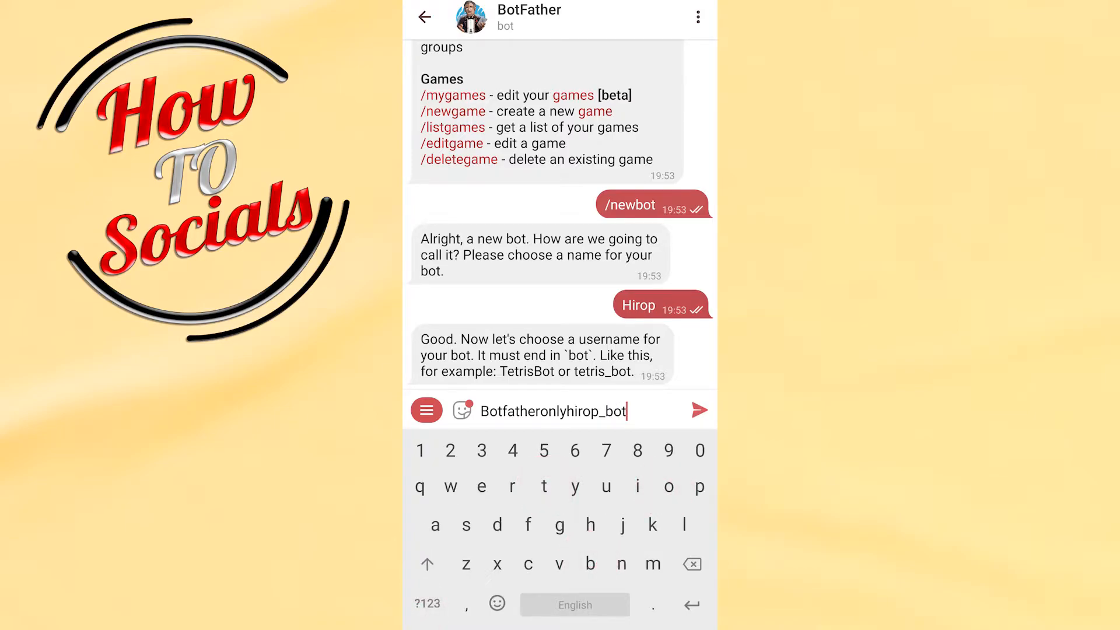
left_click(699, 410)
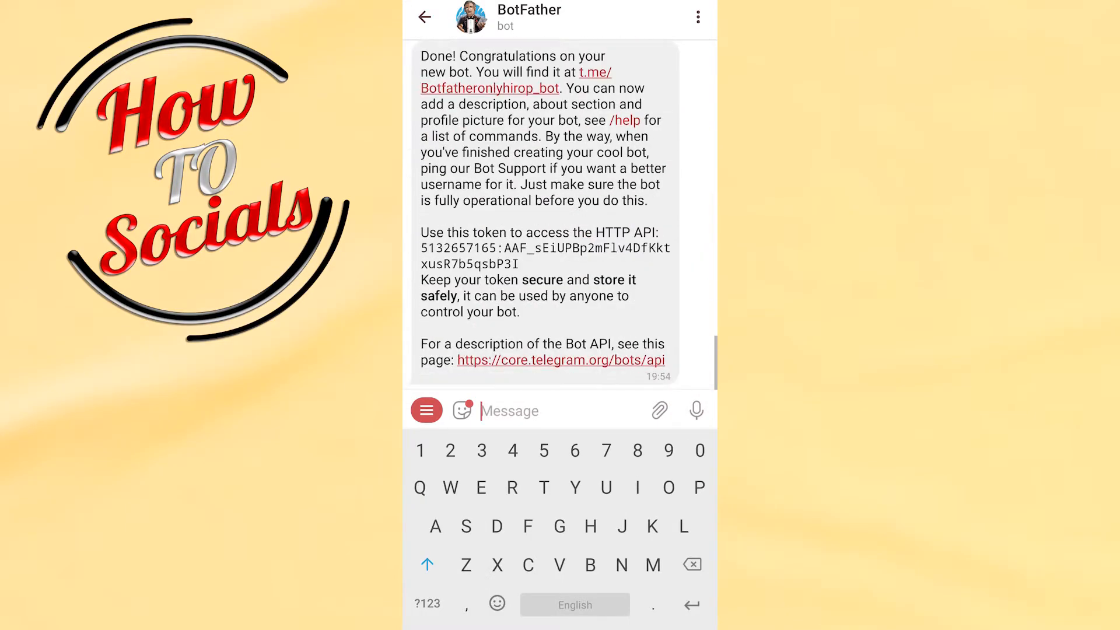
scroll("up", 3)
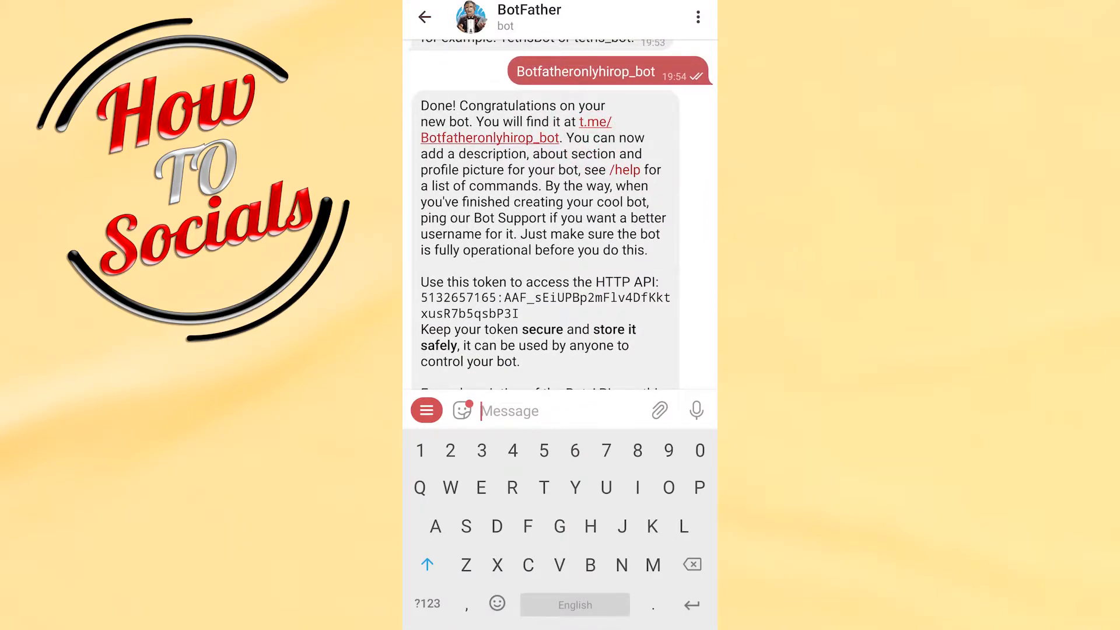
scroll("up", 3)
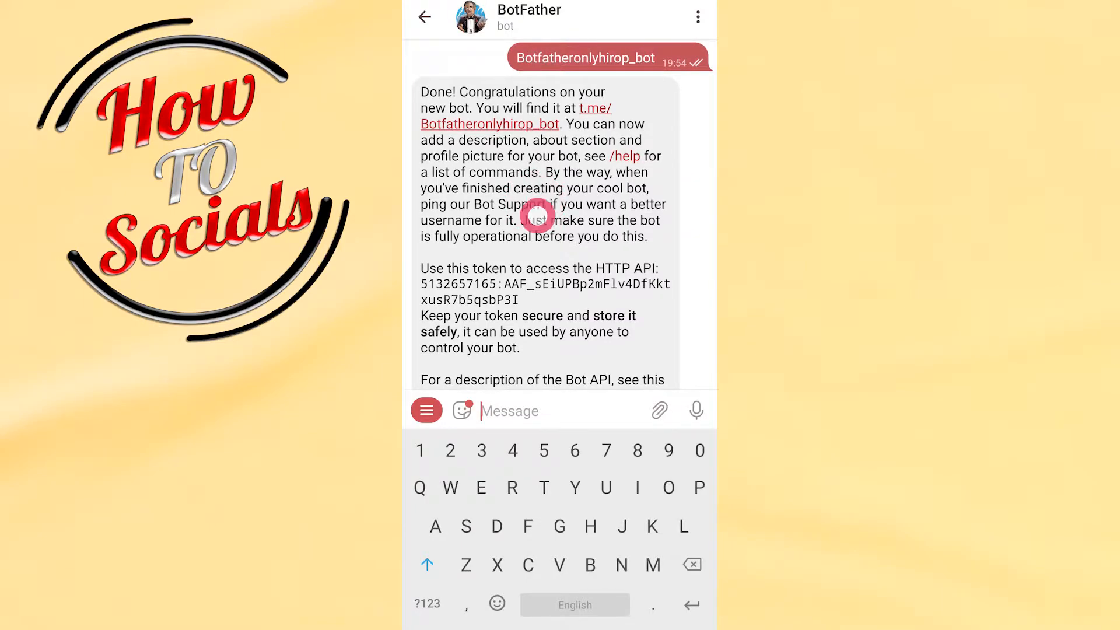
left_click(514, 117)
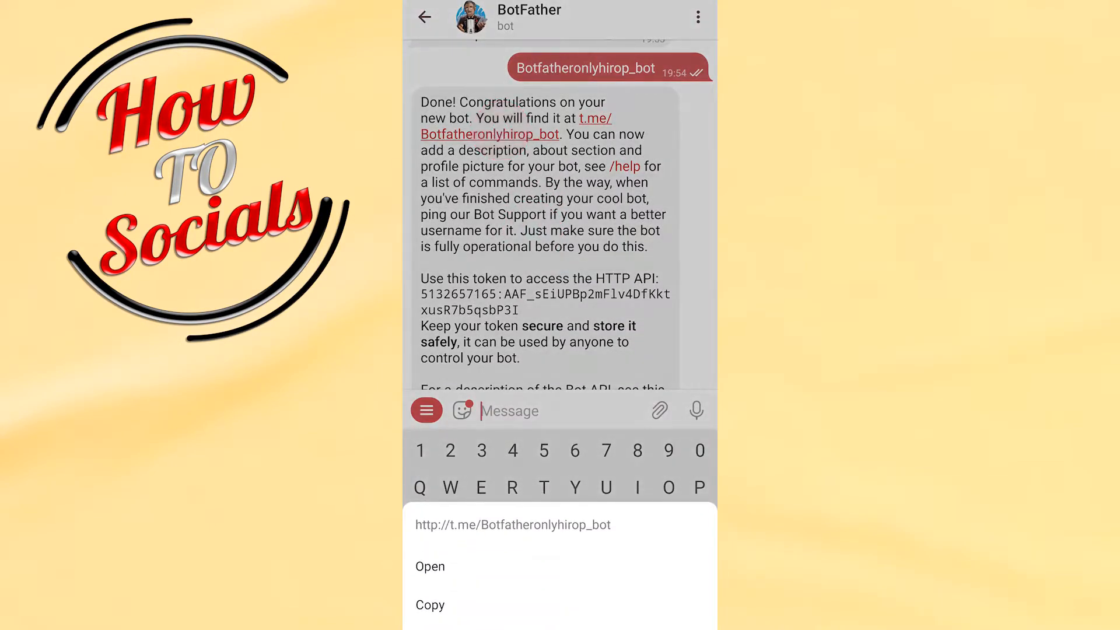
left_click(429, 604)
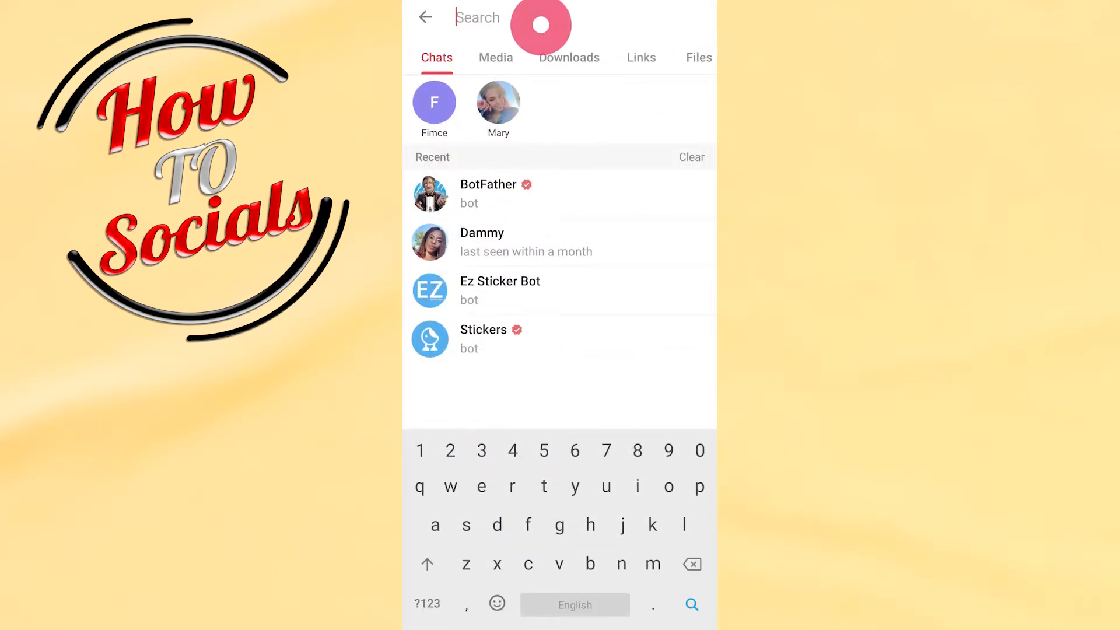
type("http://t.me/Botfatheronlyhirop_bot")
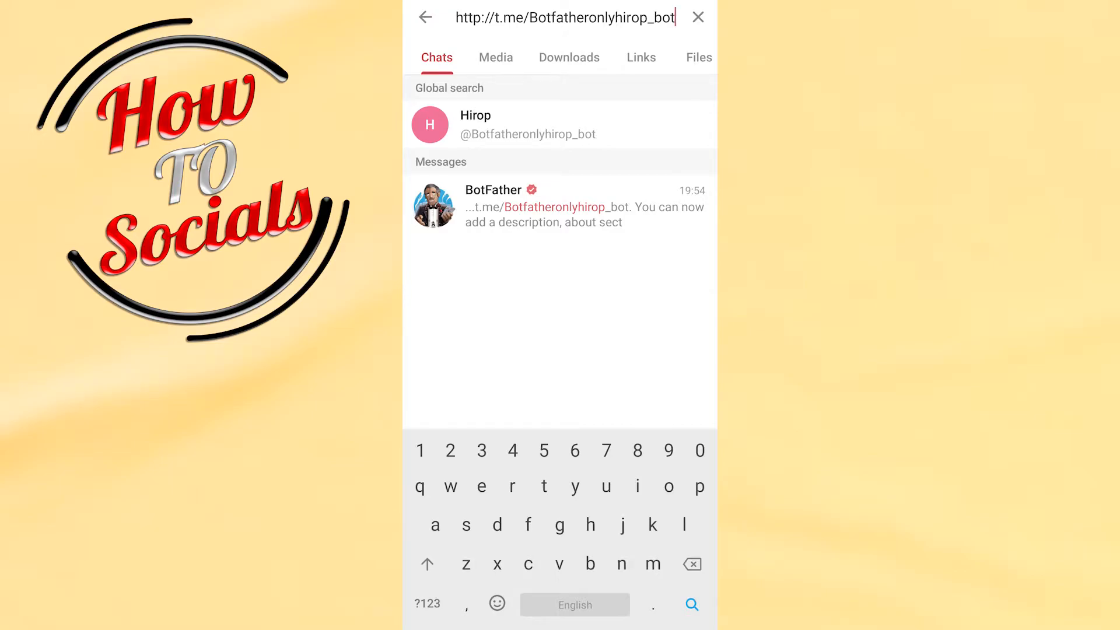
left_click(425, 16)
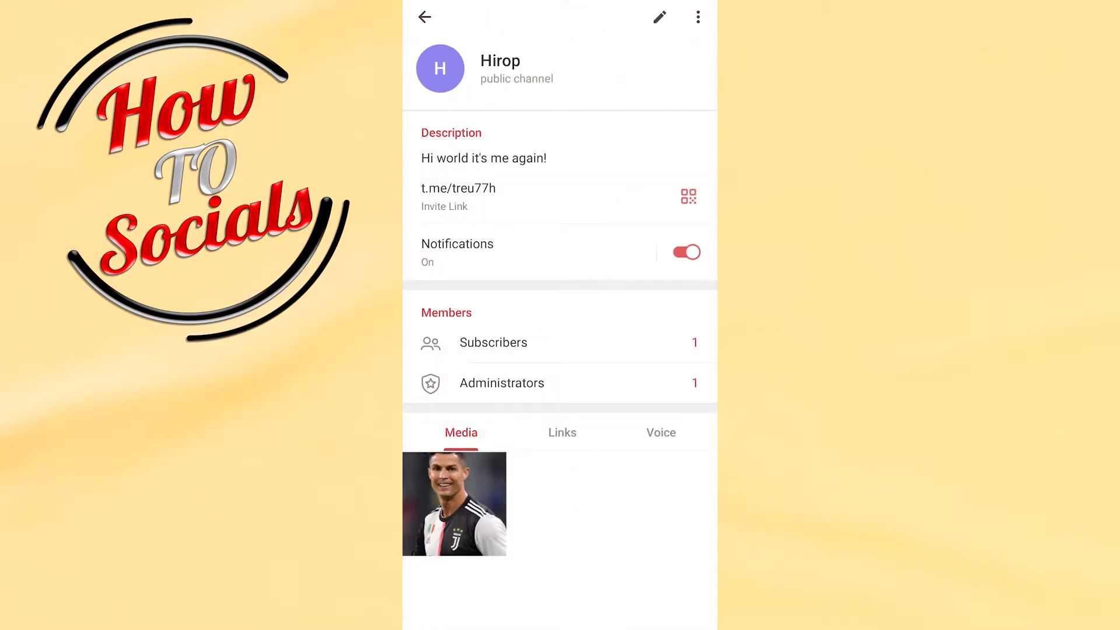
left_click(559, 342)
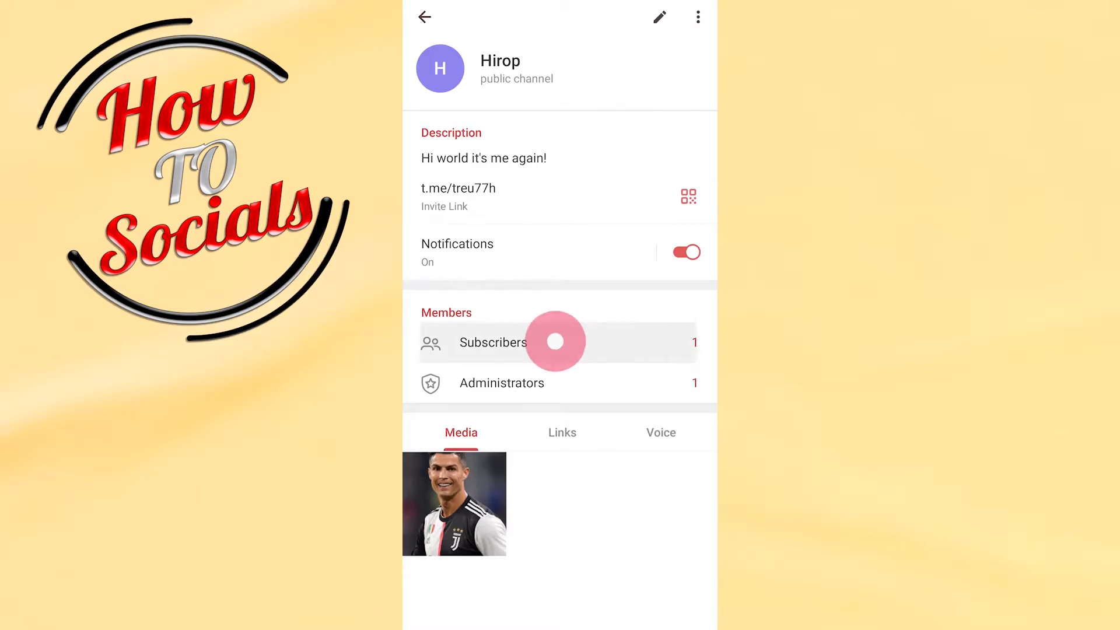
left_click(493, 342)
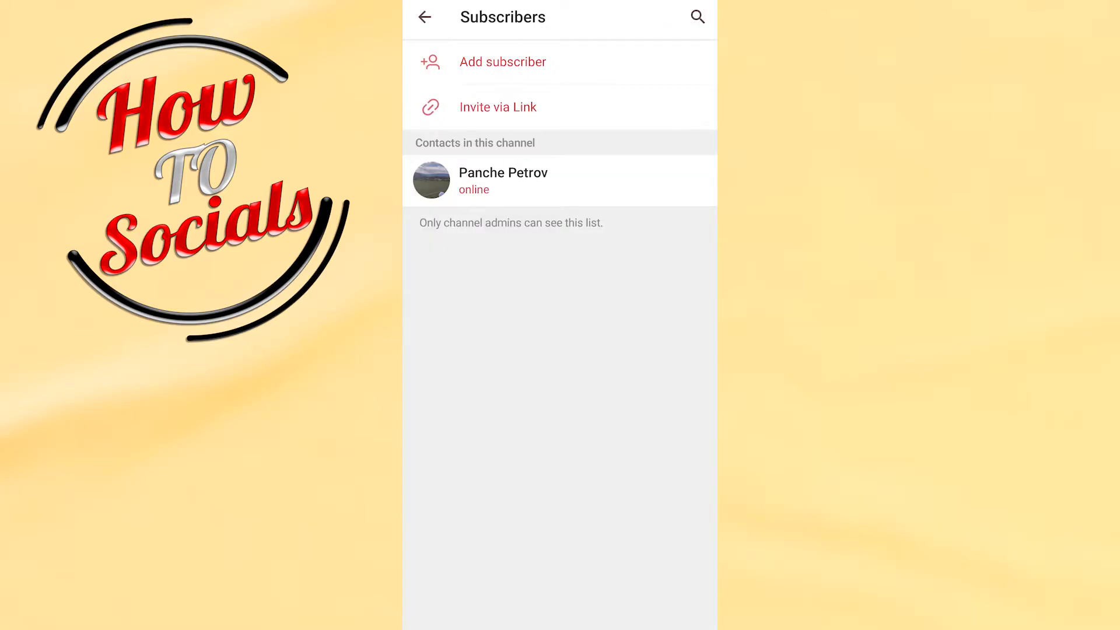
left_click(502, 62)
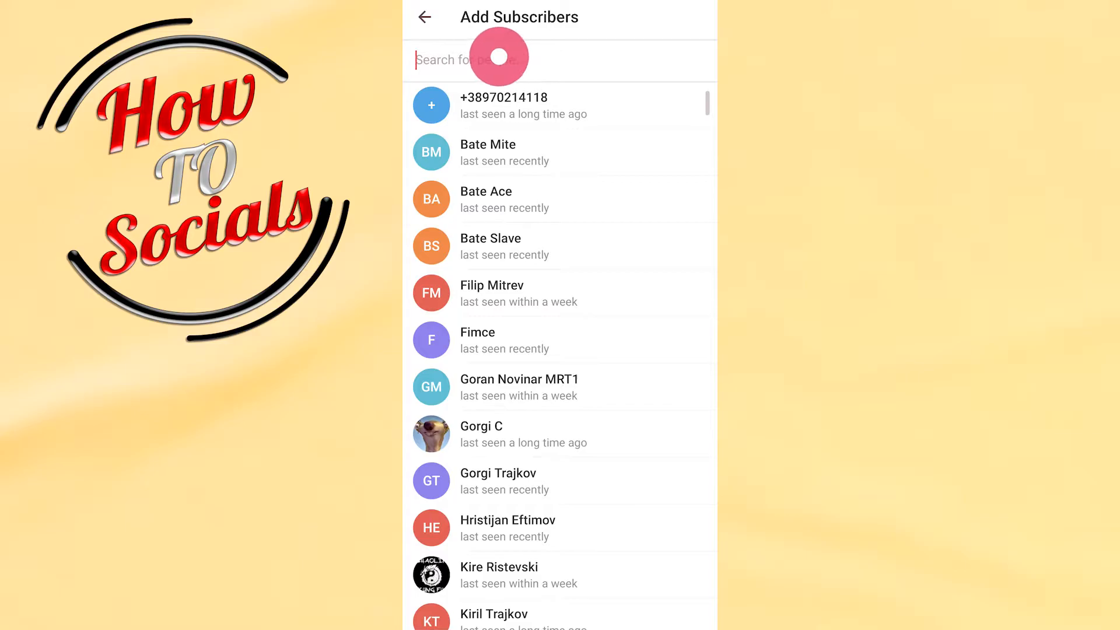
type("http://t.me/Botfatheronlyhirop_bot")
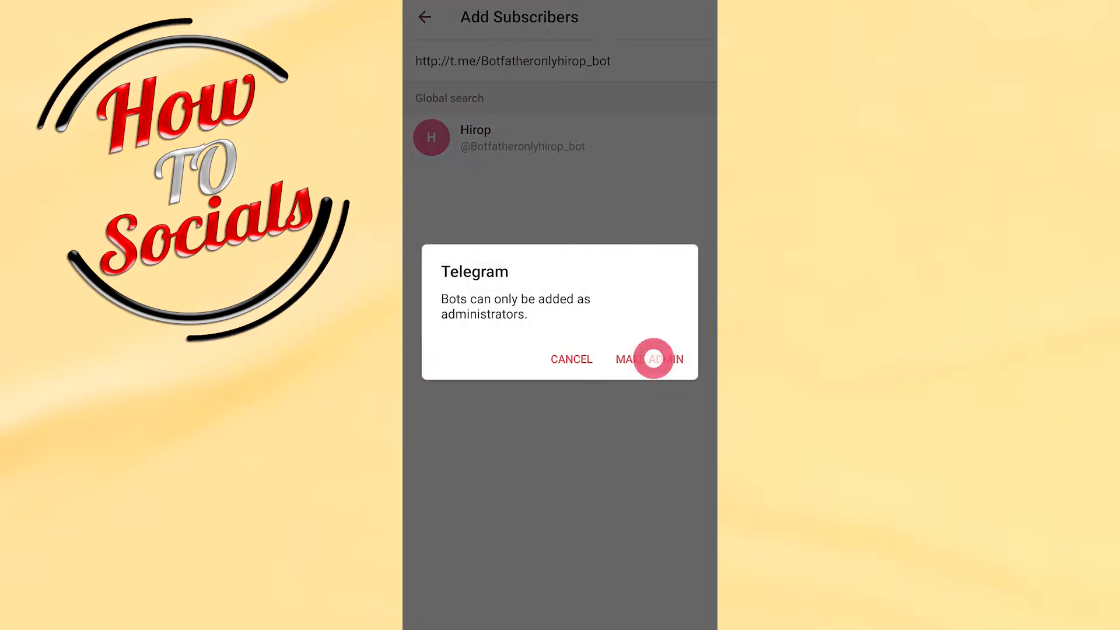
Make the Hirop bot a channel admin with default rights, confirm, and return to channel info
left_click(651, 359)
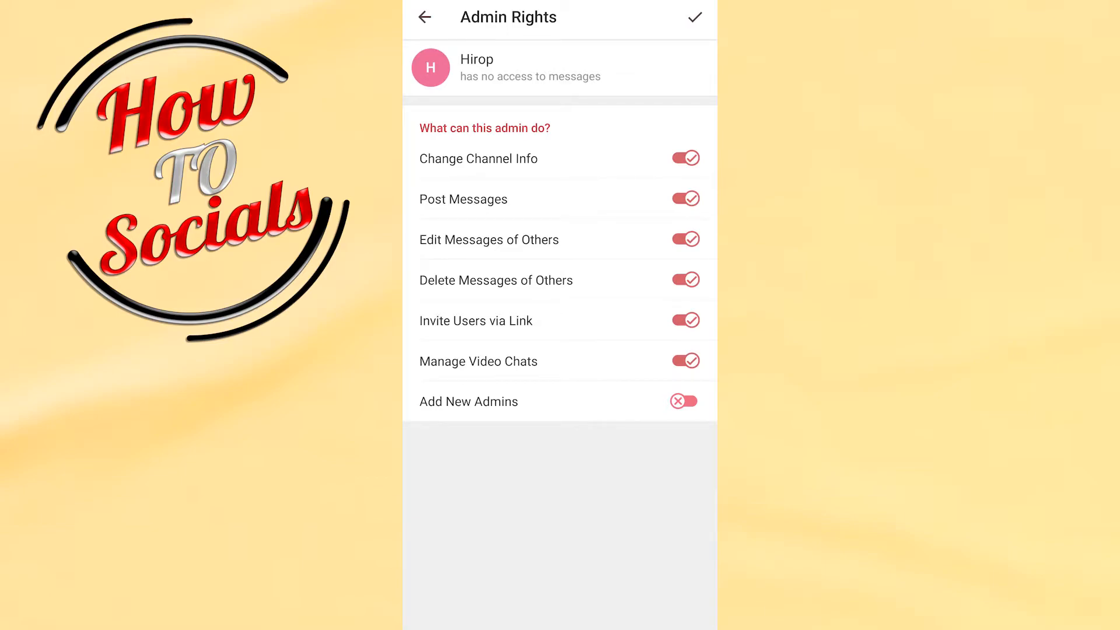
left_click(683, 198)
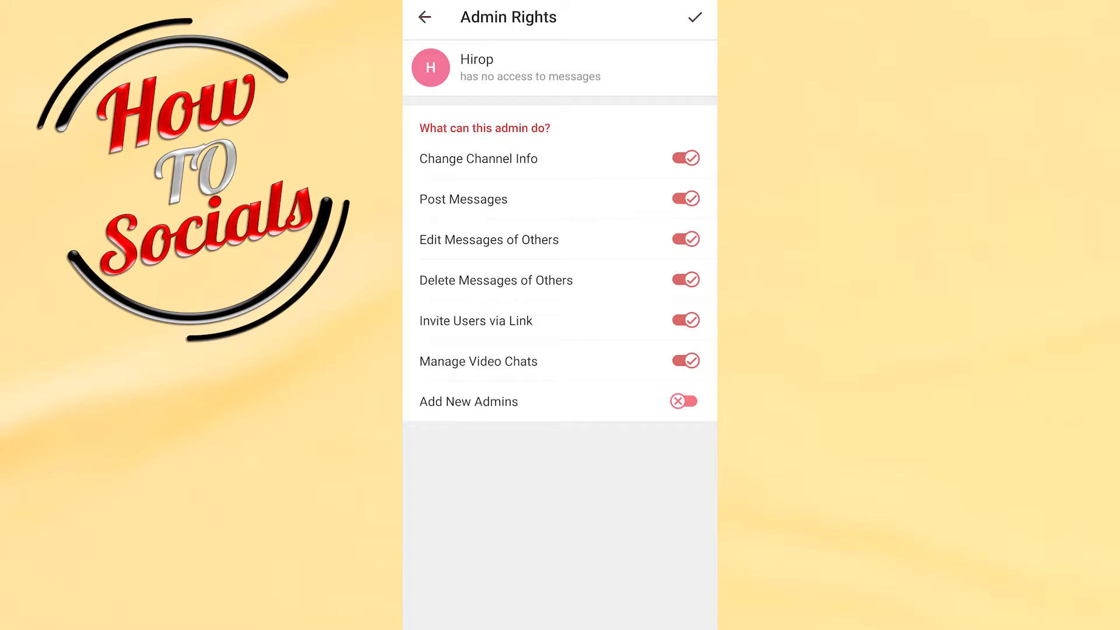
left_click(424, 17)
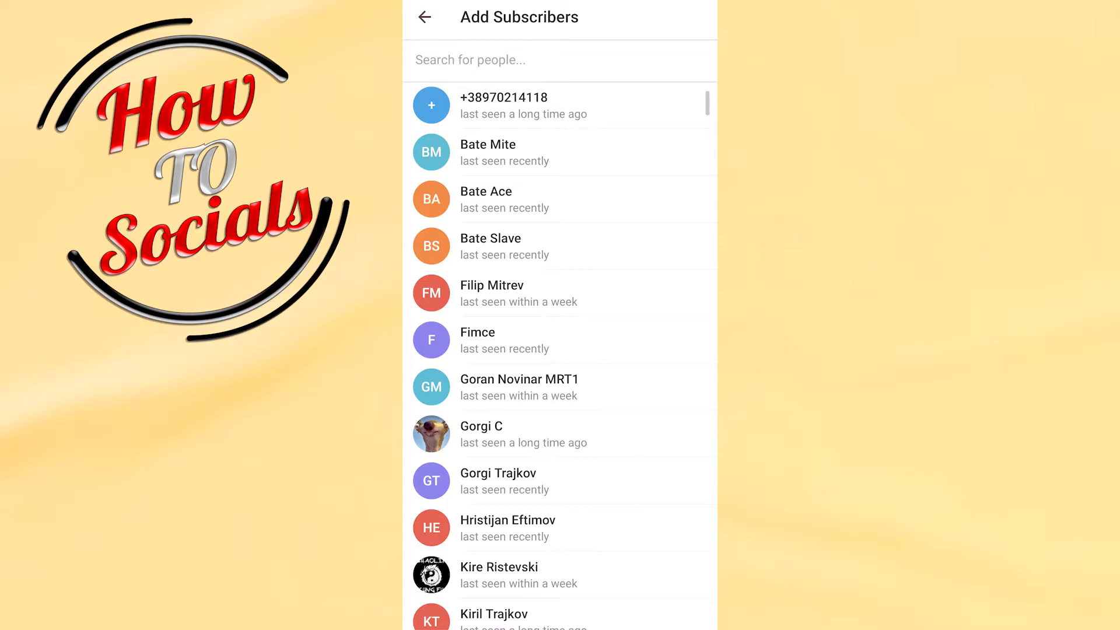
left_click(423, 16)
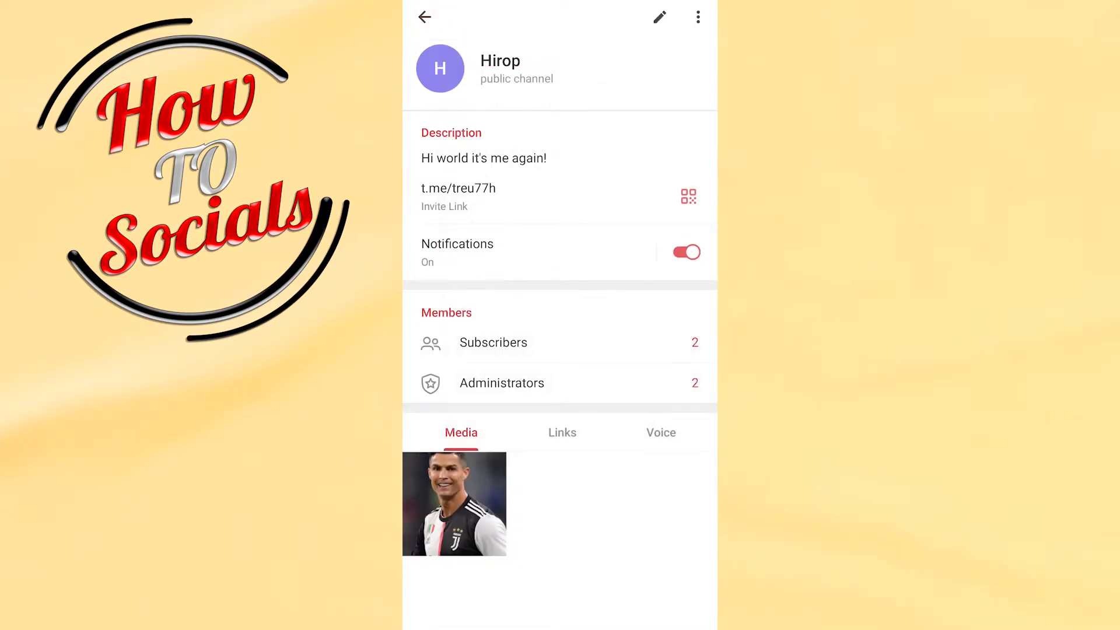
Leave the Hirop channel info page and open the chat search
left_click(424, 17)
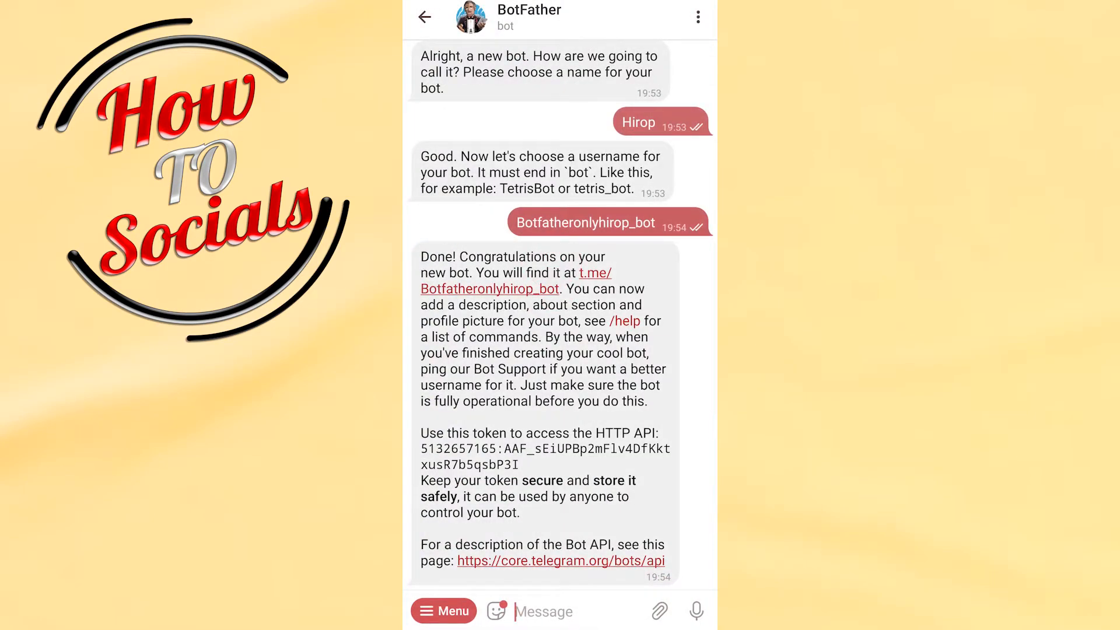
left_click(478, 17)
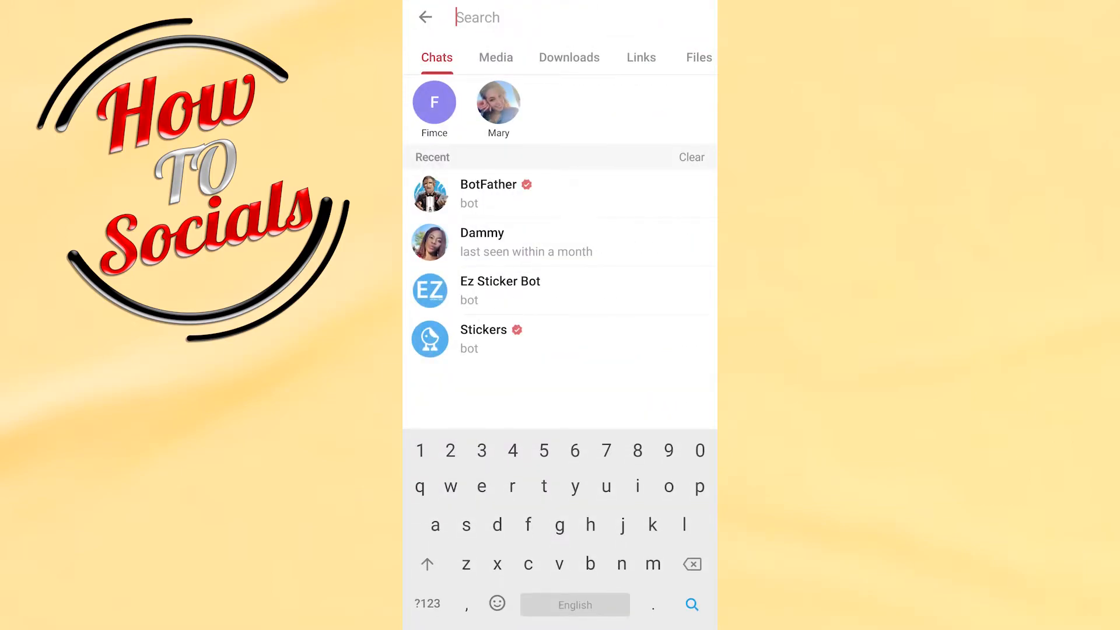
Search for 'controller b' and open the Controller Bot chat
type("c")
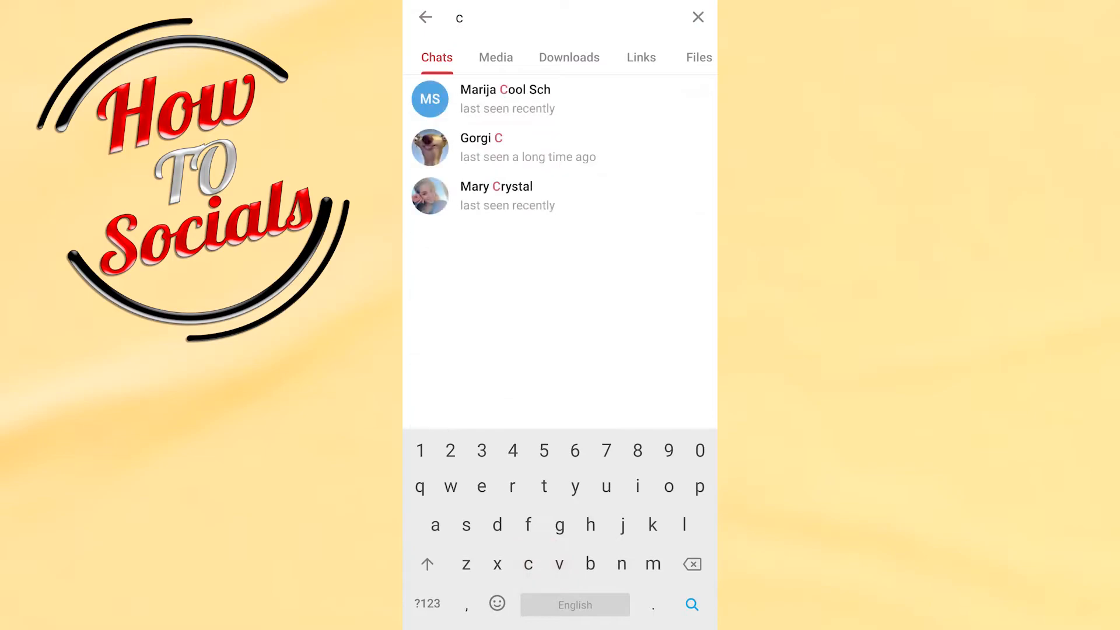
type("ontroller b")
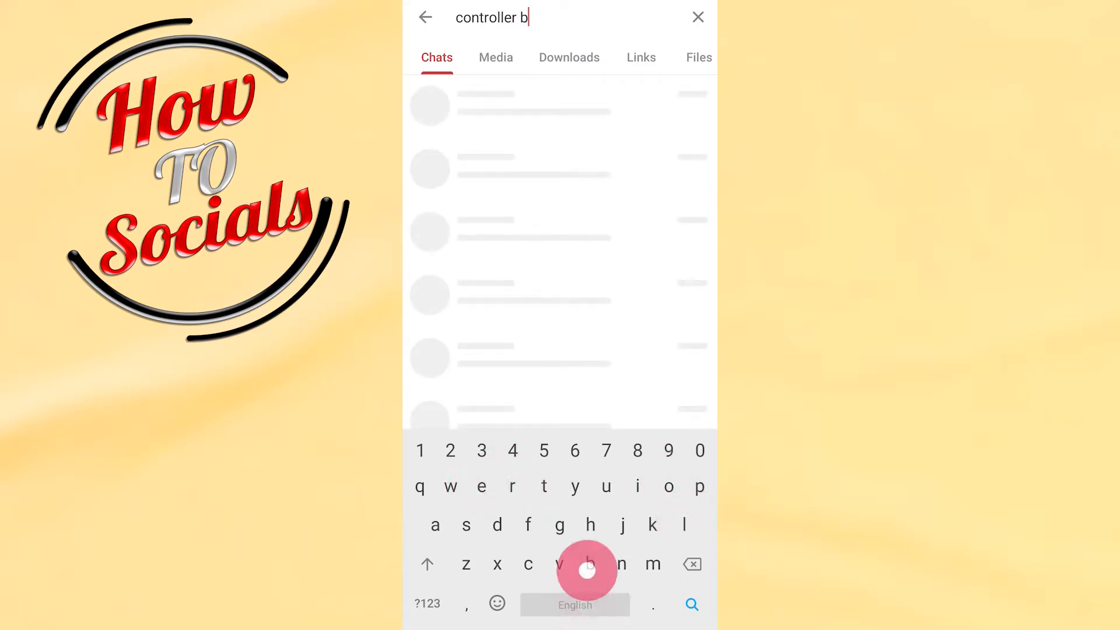
type("t")
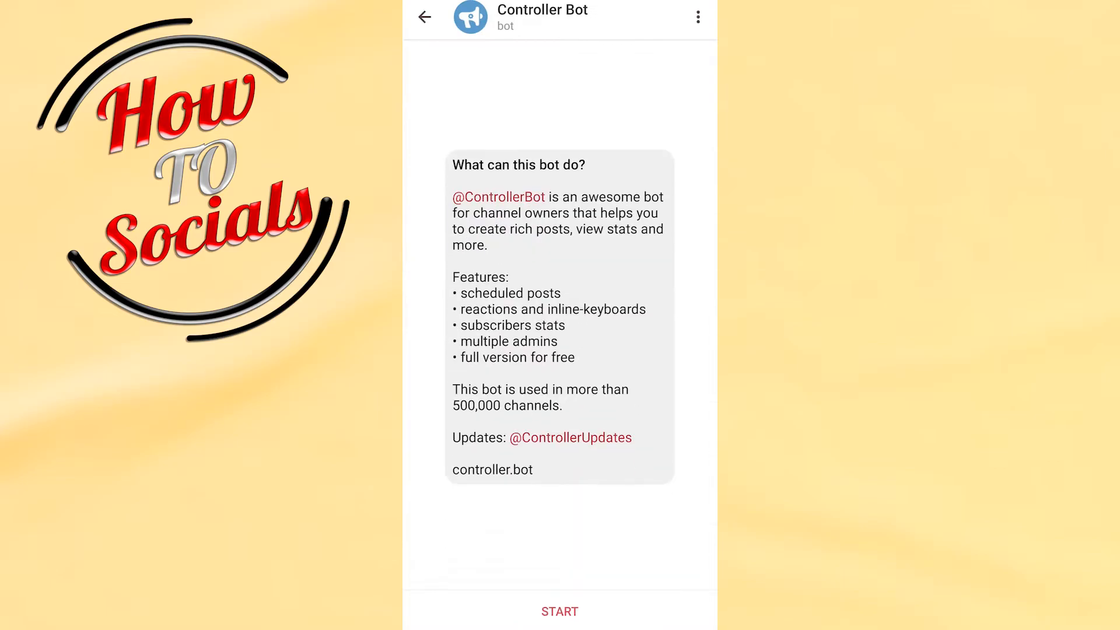
Start Controller Bot and scroll through its instructions for connecting a bot
left_click(559, 611)
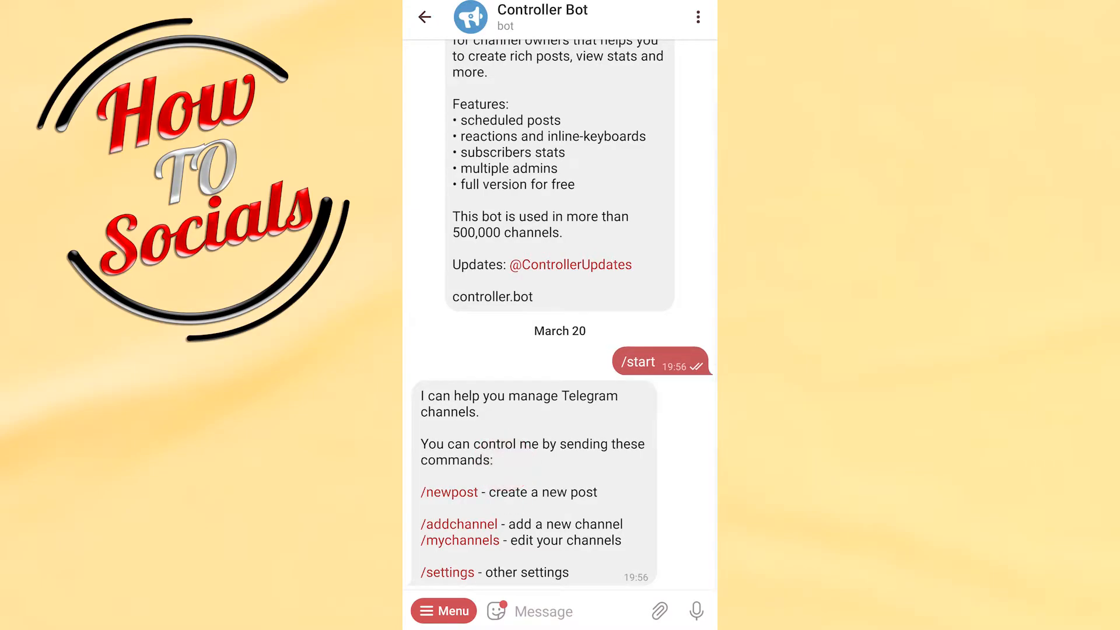
scroll("down", 3)
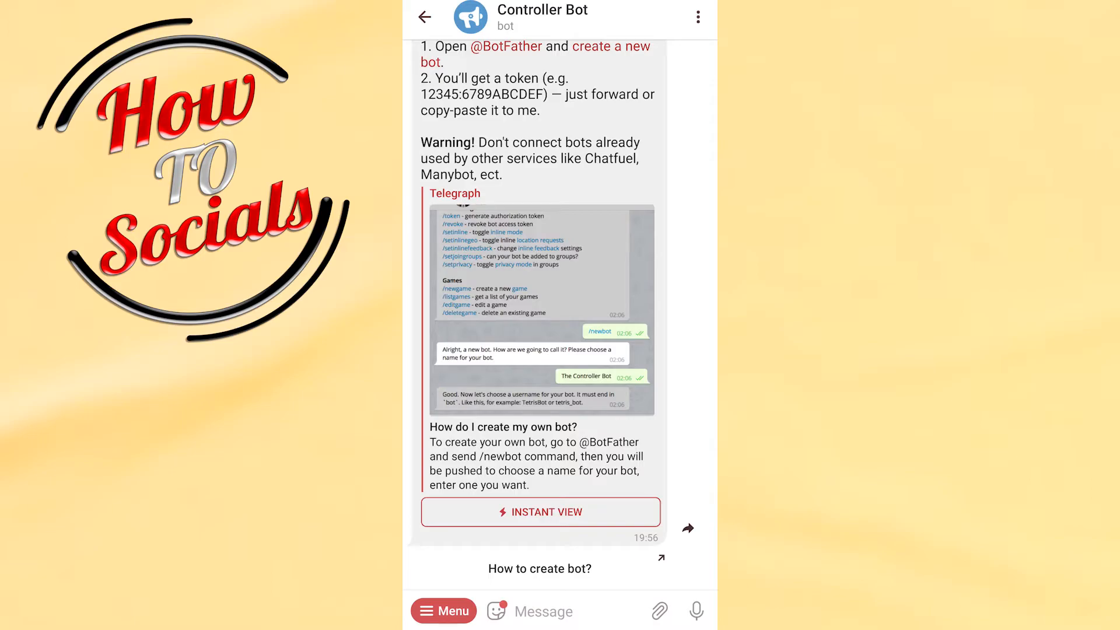
scroll("up", 3)
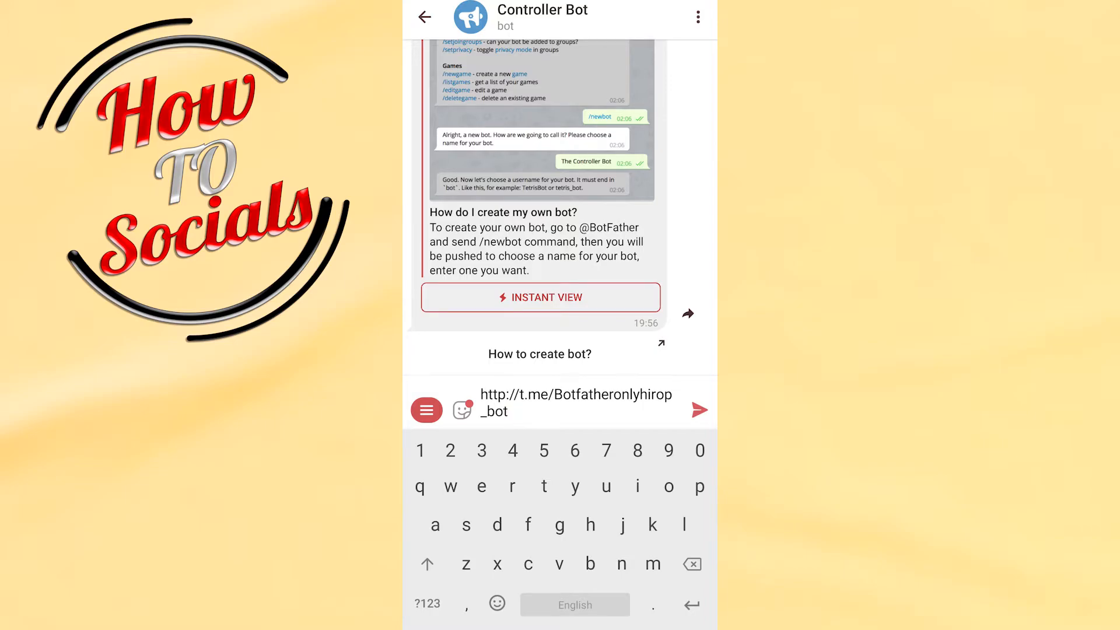
left_click(699, 410)
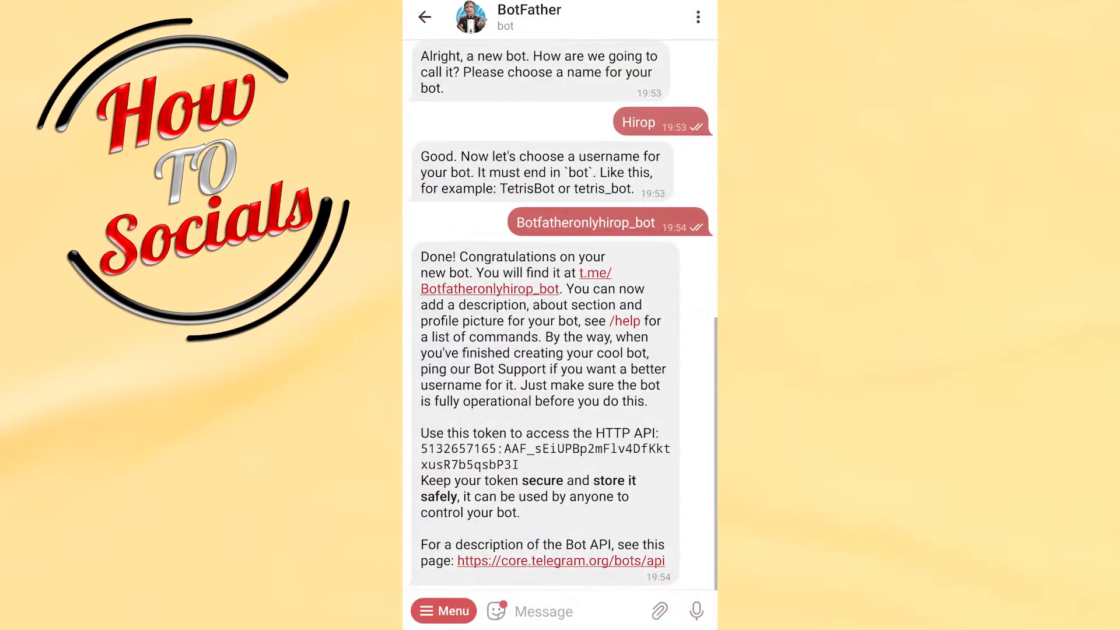
left_click(424, 17)
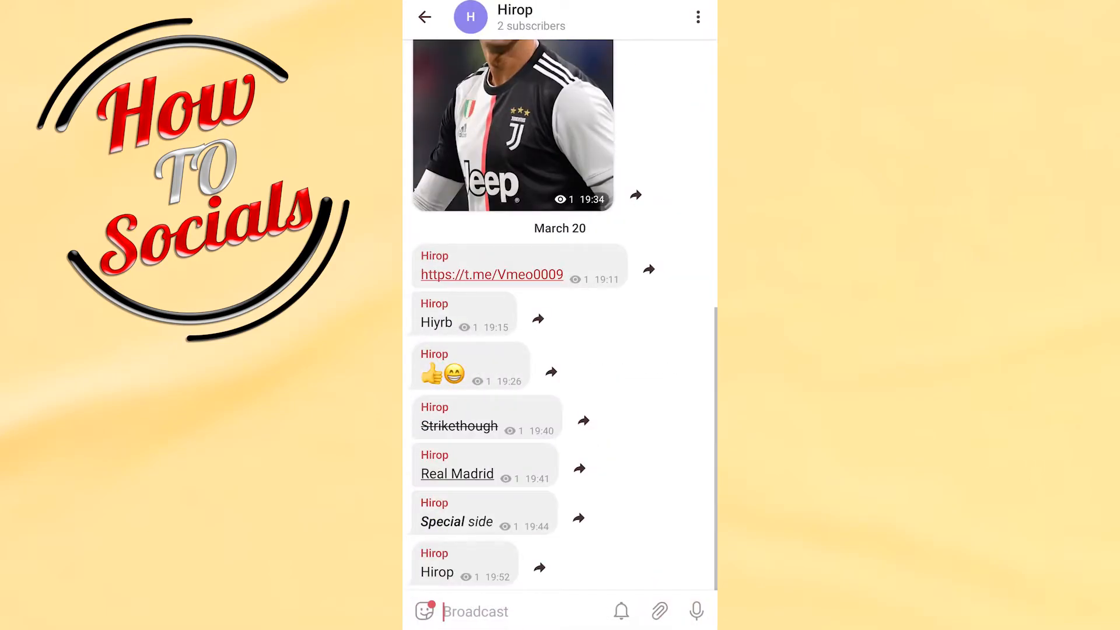
left_click(697, 17)
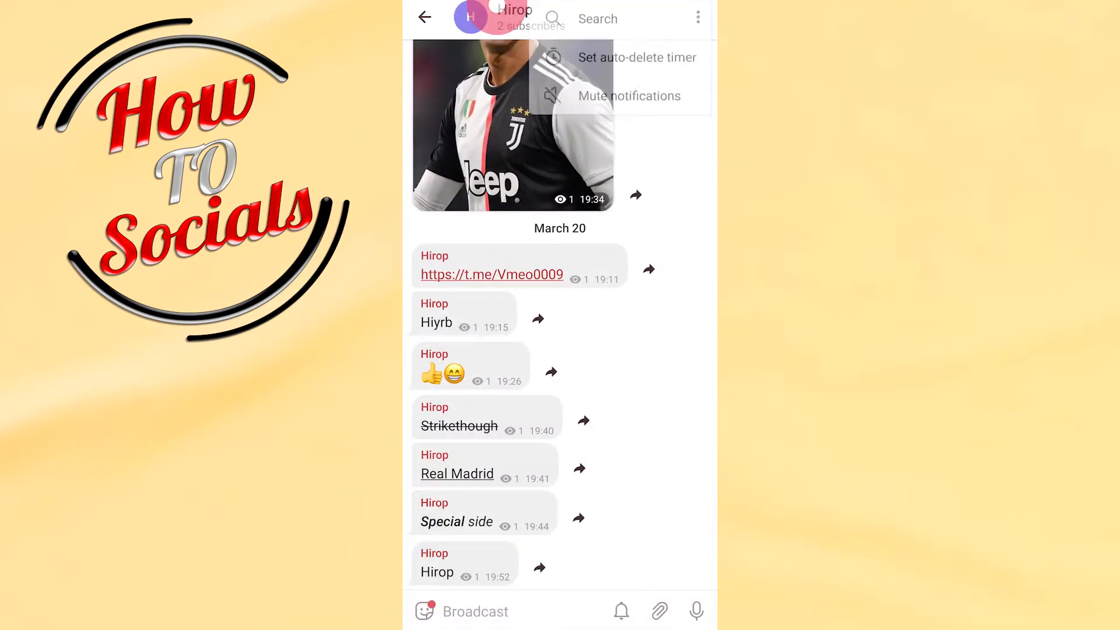
left_click(514, 18)
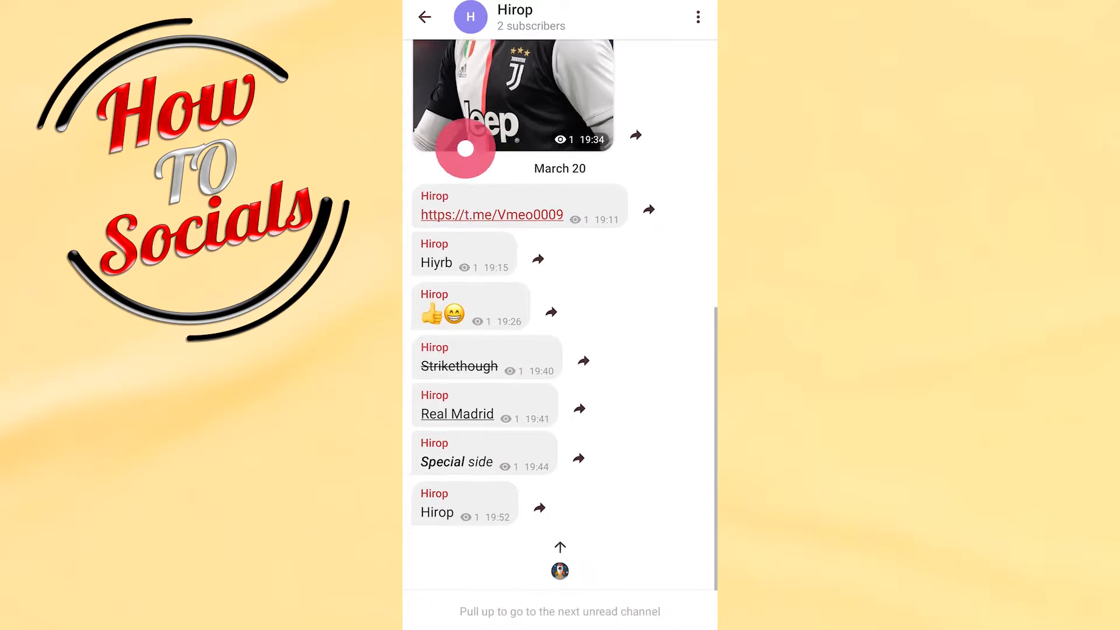
left_click(424, 17)
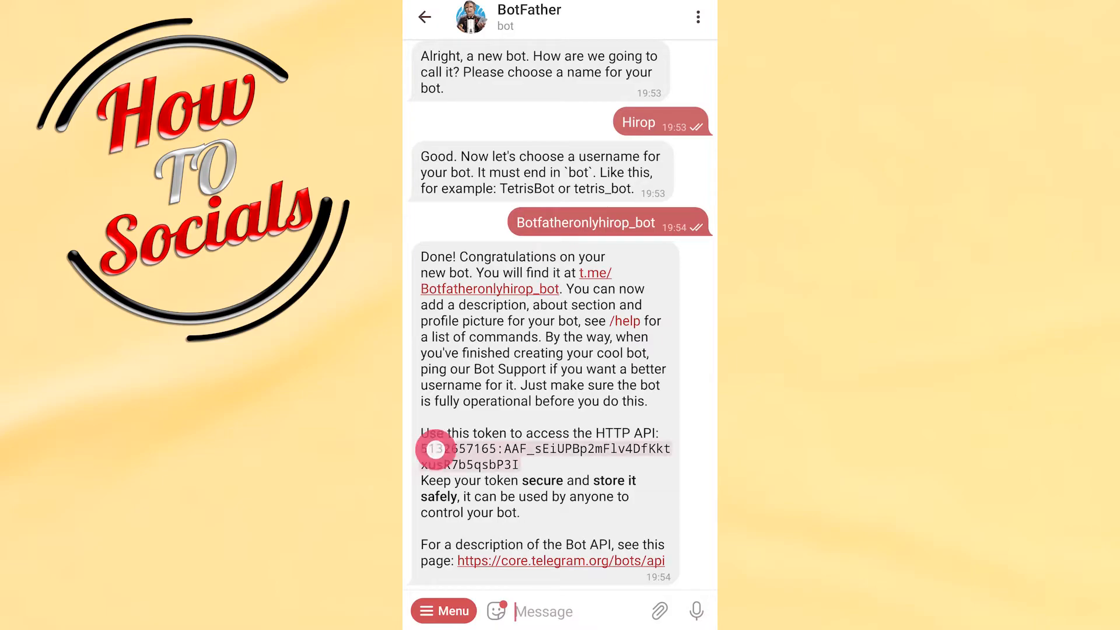
Copy the Hirop bot token from BotFather, send it to Controller Bot, then leave
left_click(543, 455)
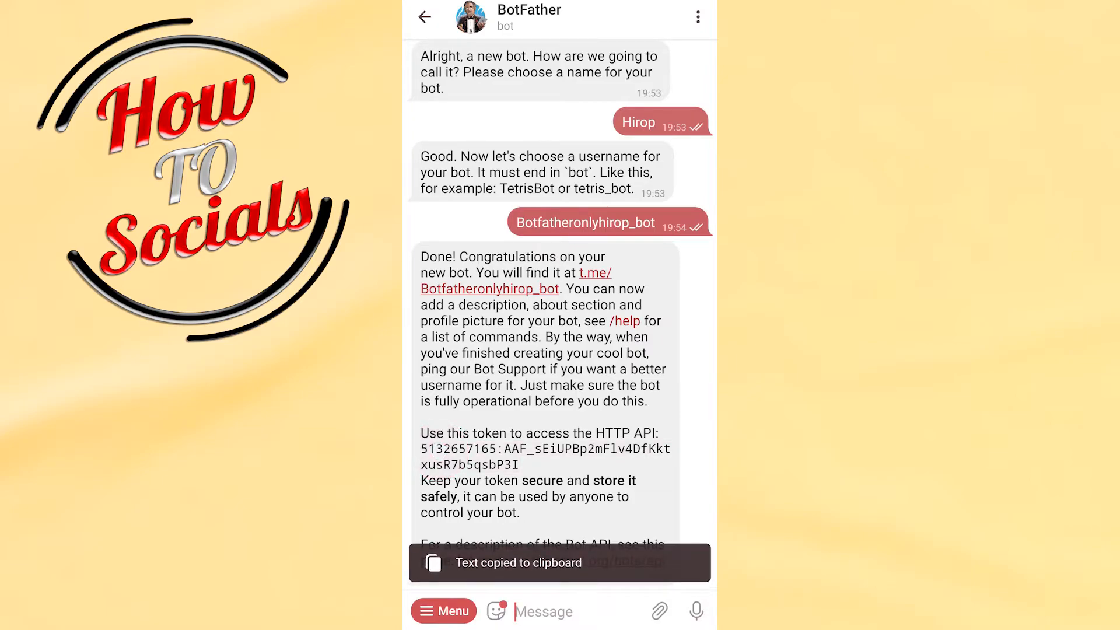
left_click(424, 17)
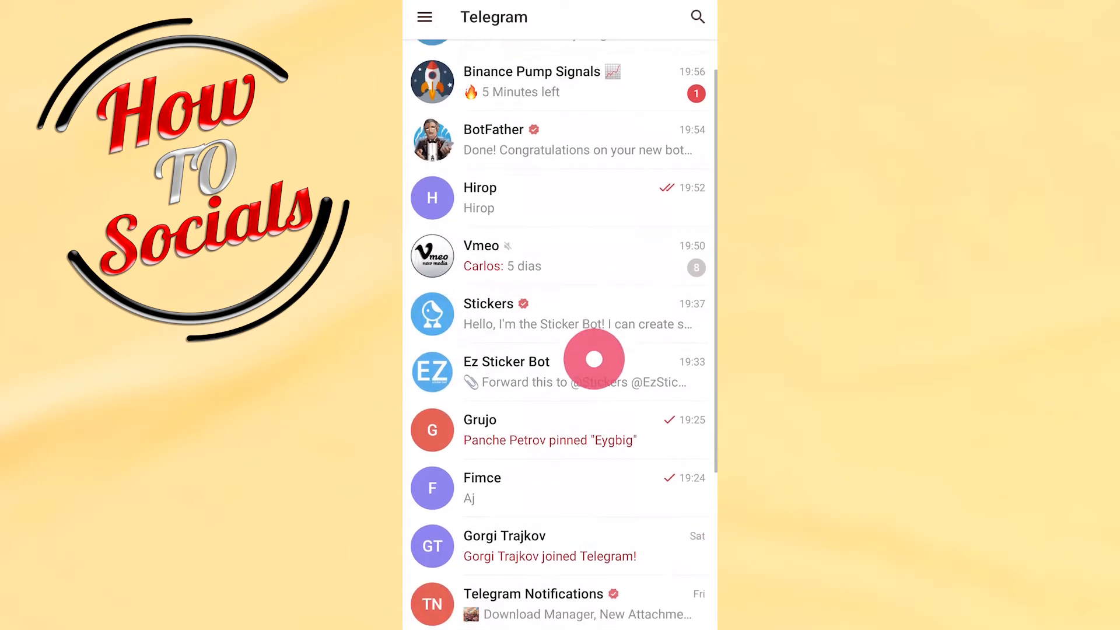
left_click(559, 372)
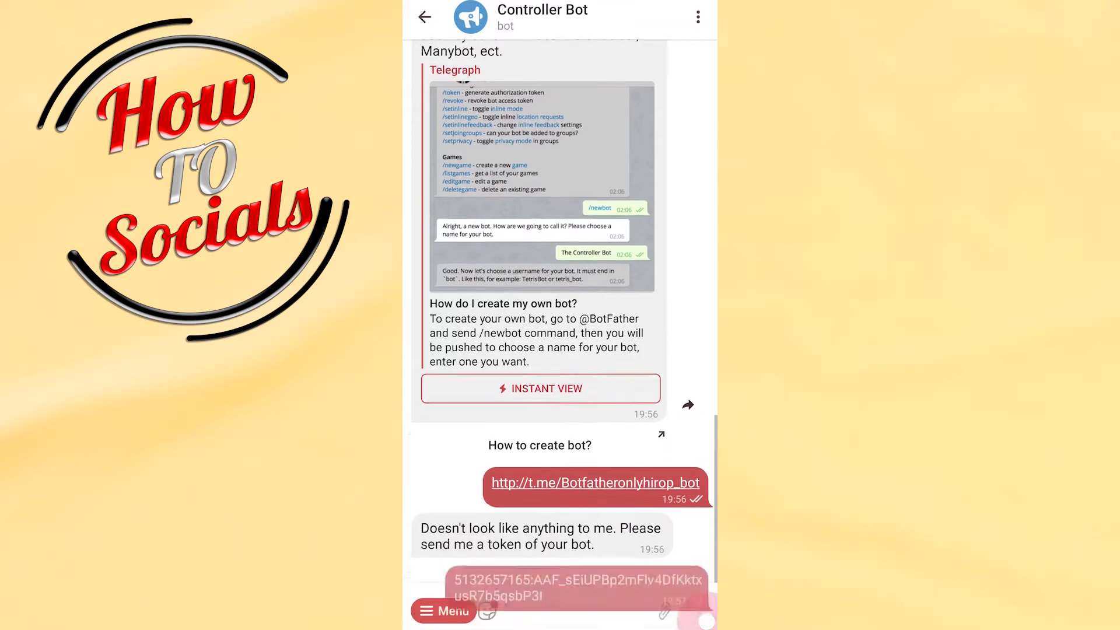
scroll("up", 3)
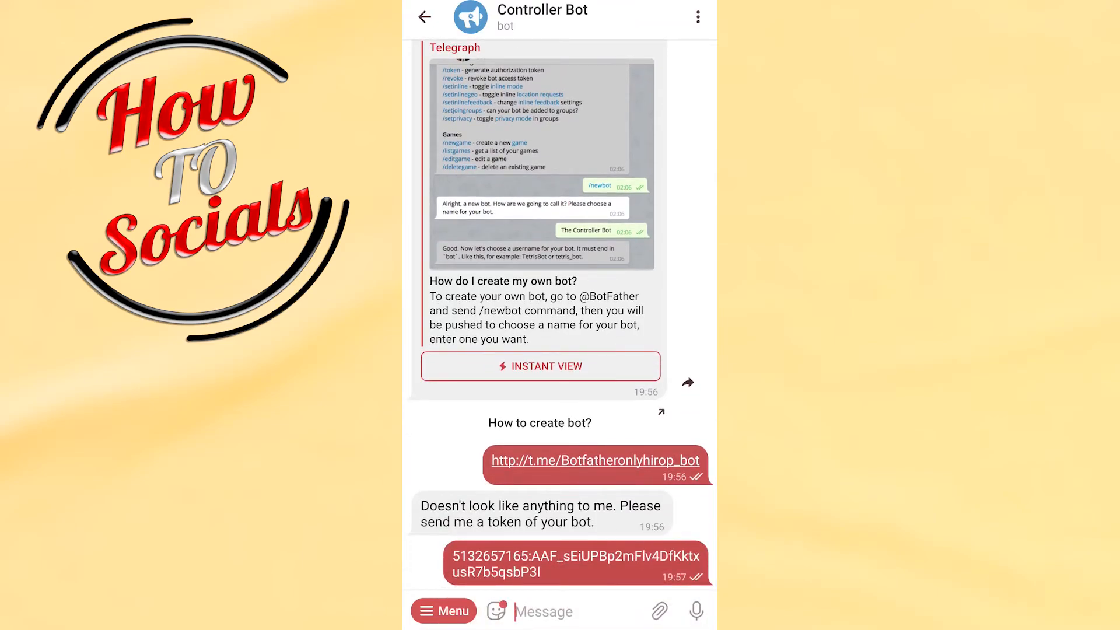
scroll("down", 3)
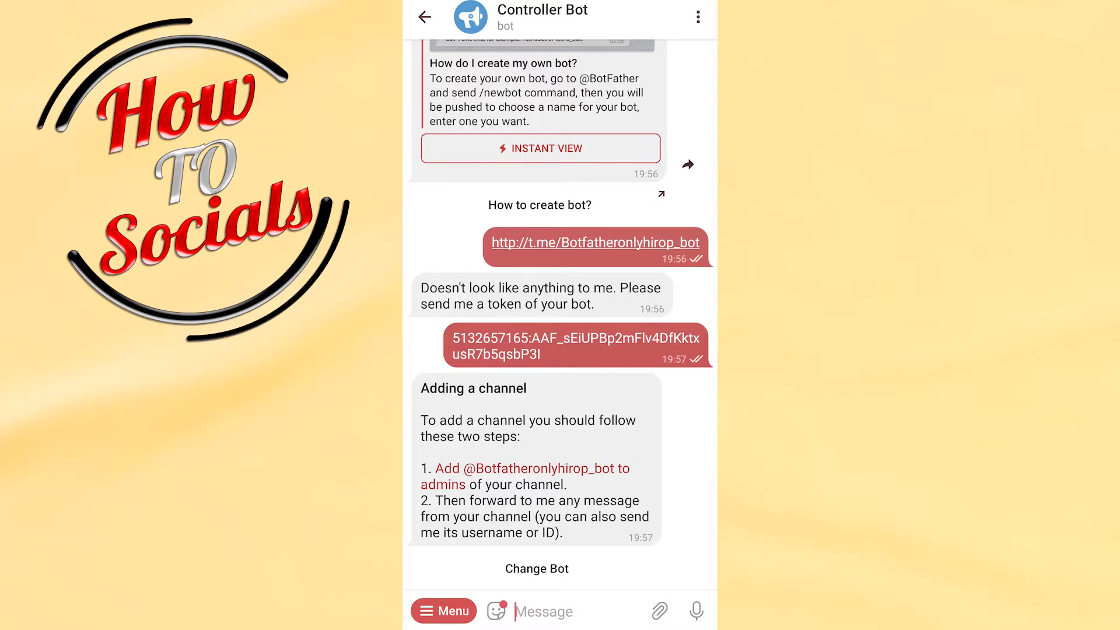
left_click(424, 17)
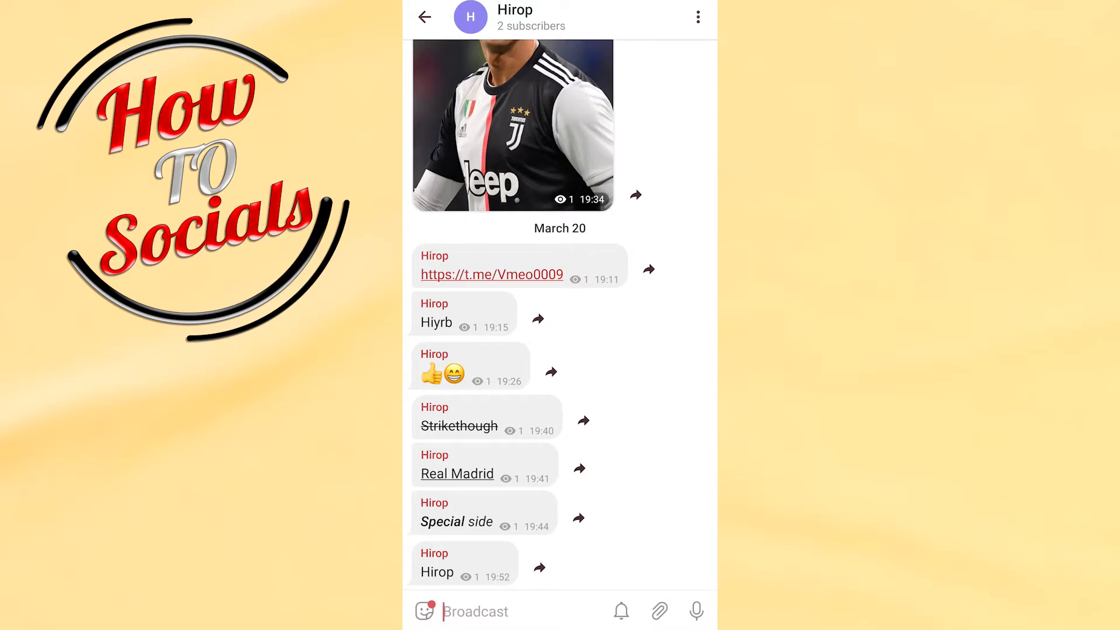
Forward a Hirop channel message to Controller Bot and open that bot's chat
left_click(540, 567)
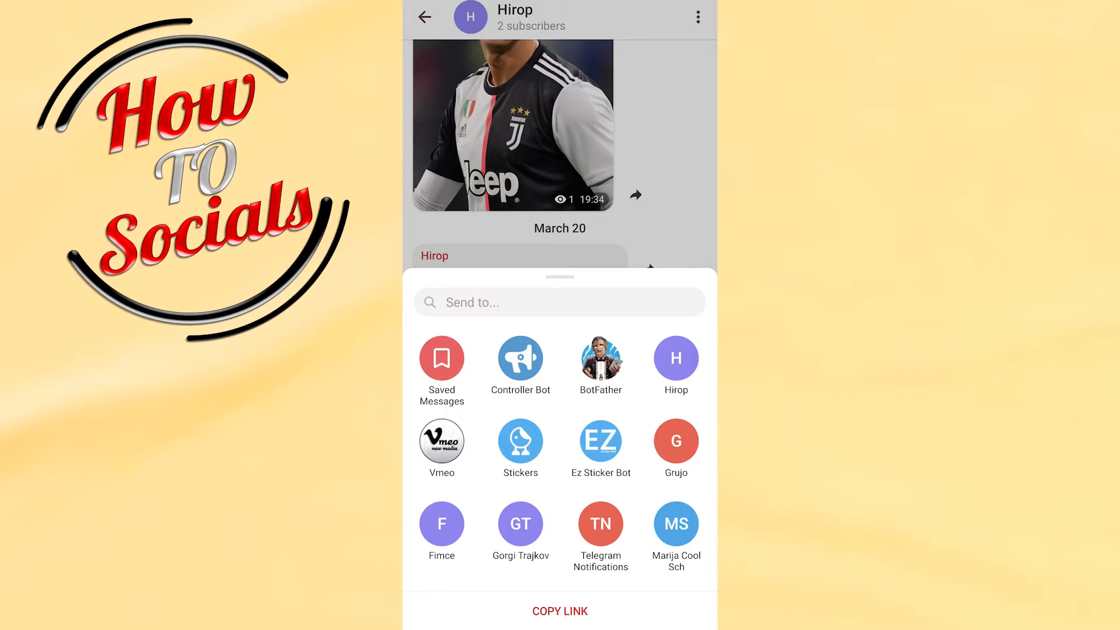
left_click(521, 358)
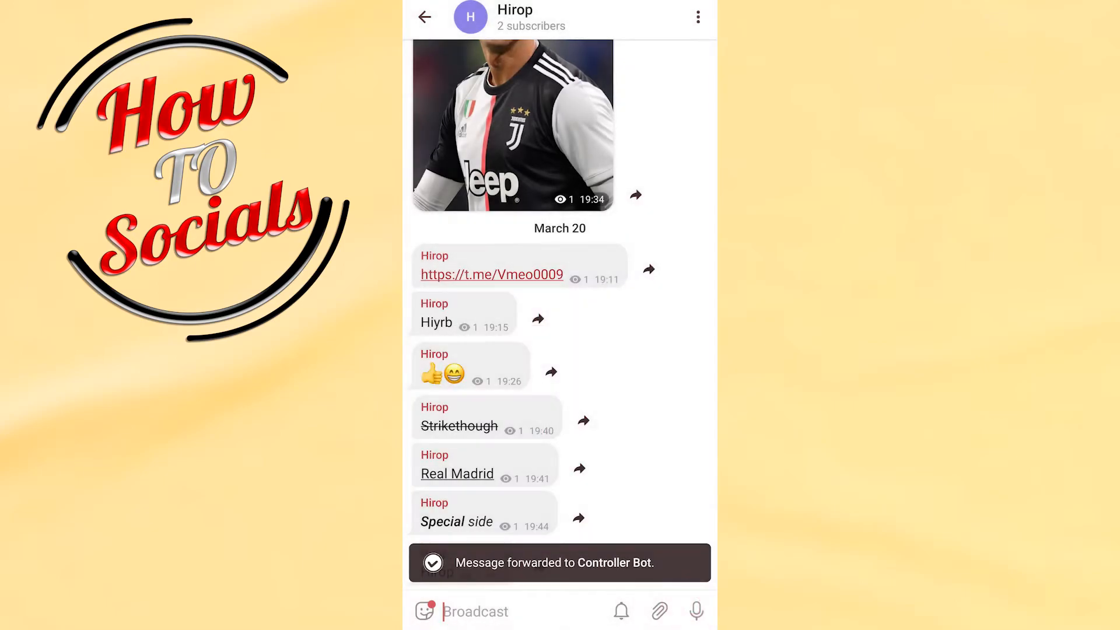
left_click(424, 17)
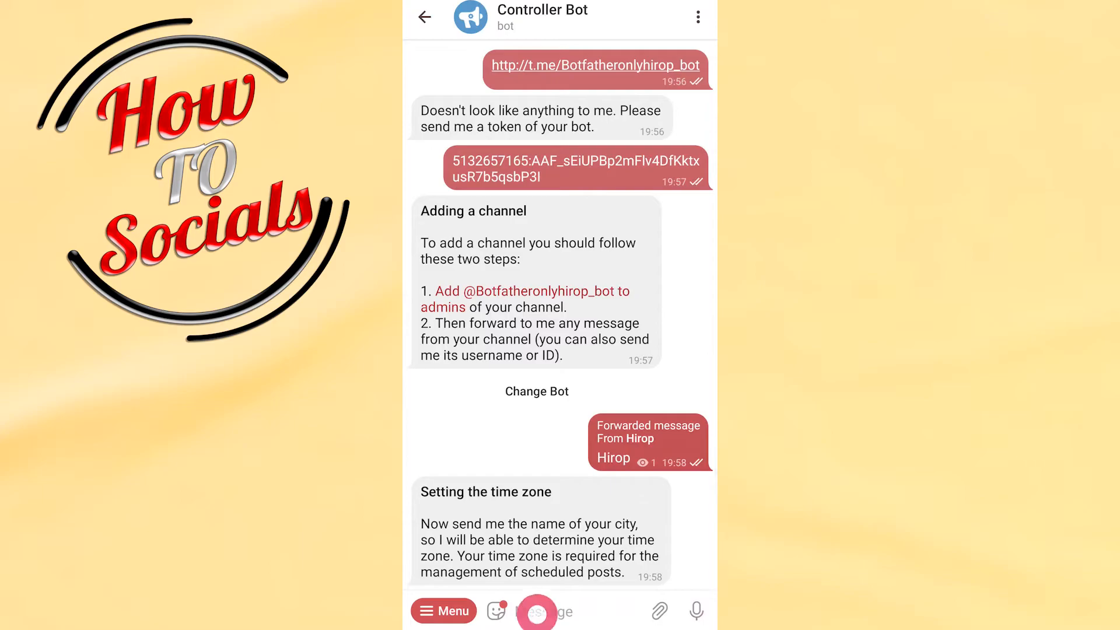
Send 'Serbia' to Controller Bot to set the GMT+1 Europe/Belgrade time zone
type("S")
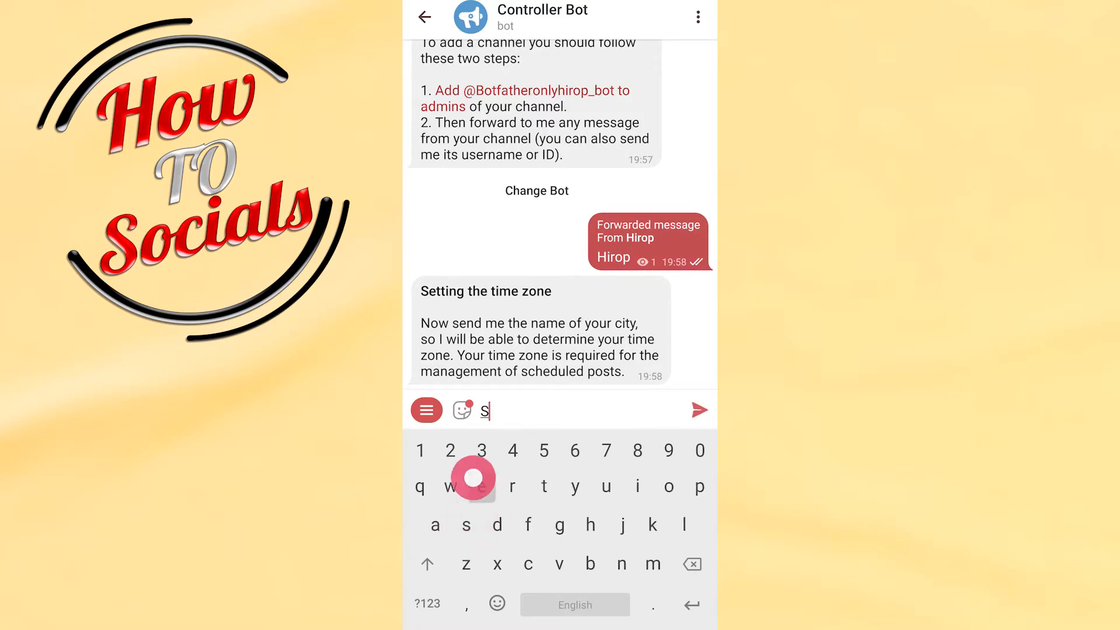
left_click(699, 410)
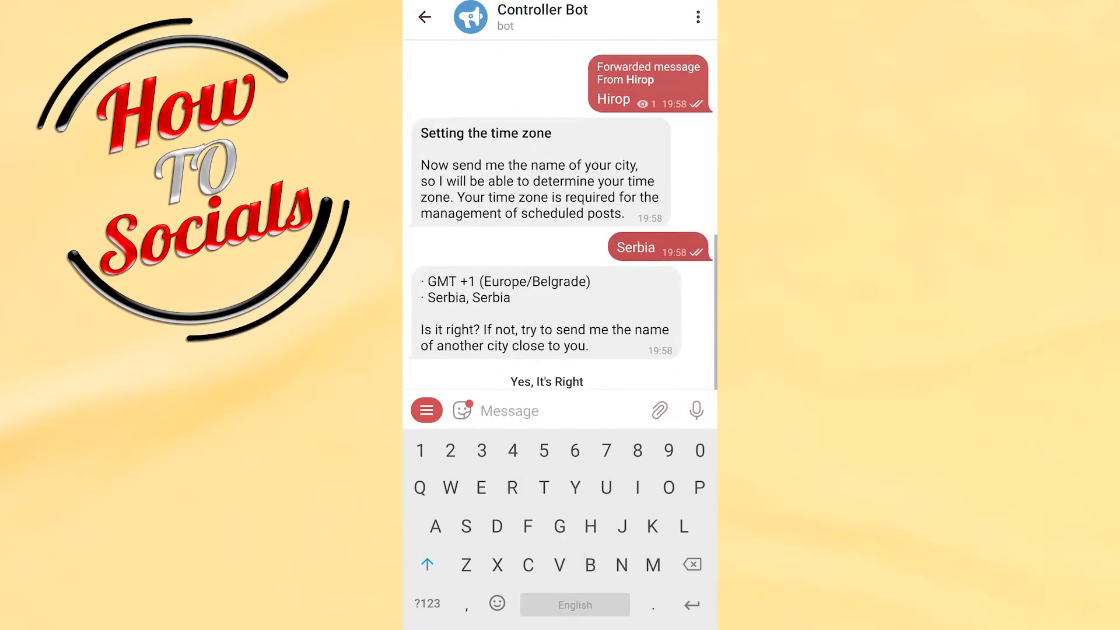
scroll("up", 3)
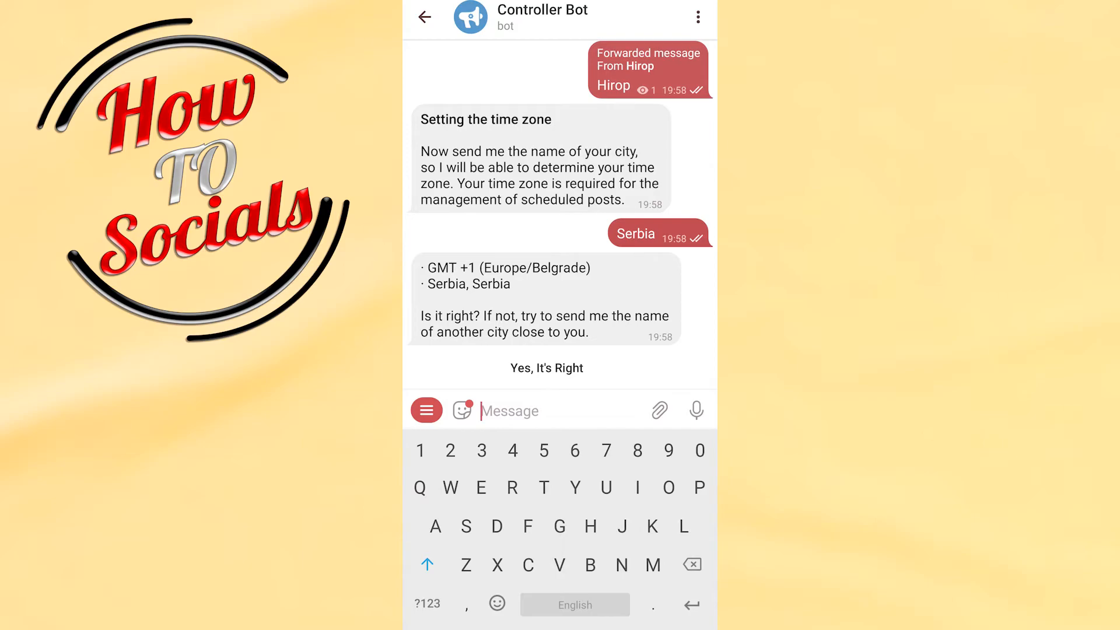
scroll("down", 3)
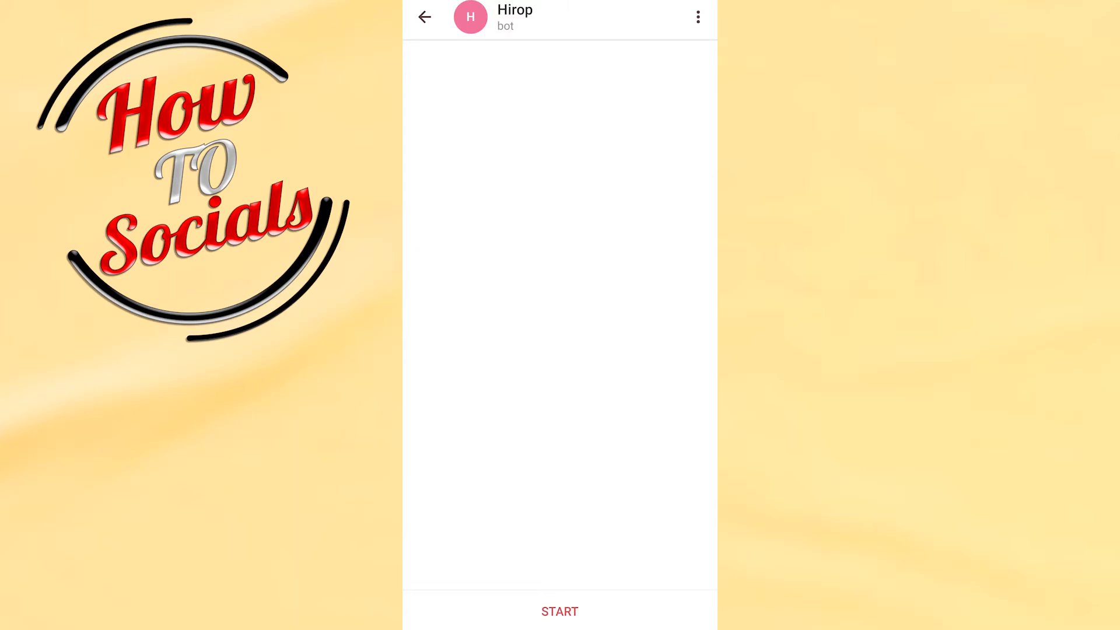
Start the Hirop bot and choose Create Post to reach the formatting-style prompt
left_click(559, 611)
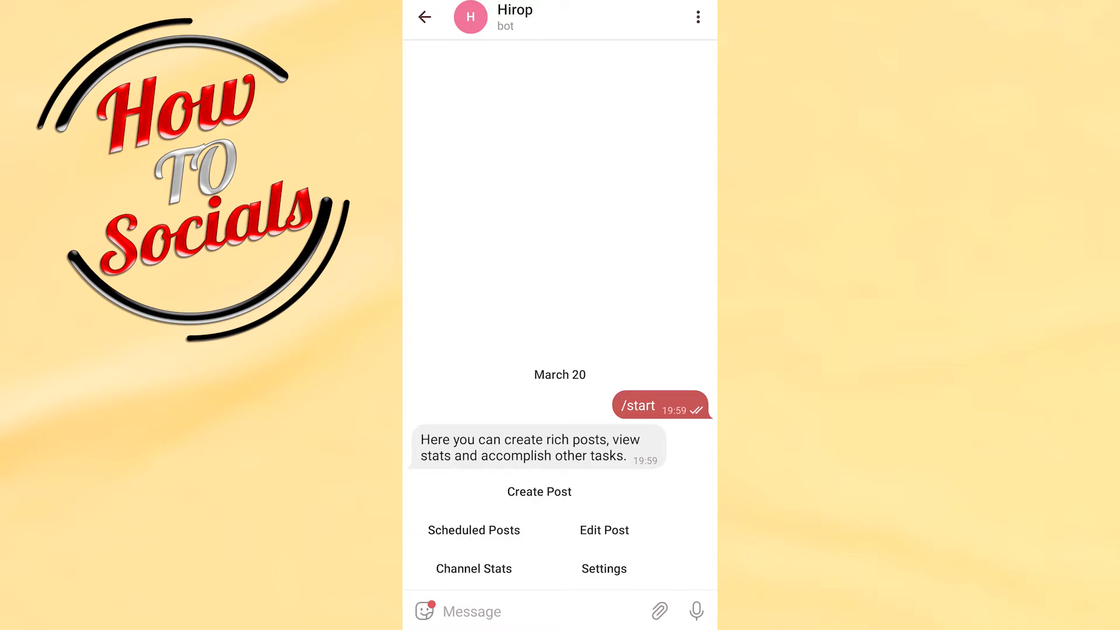
left_click(538, 491)
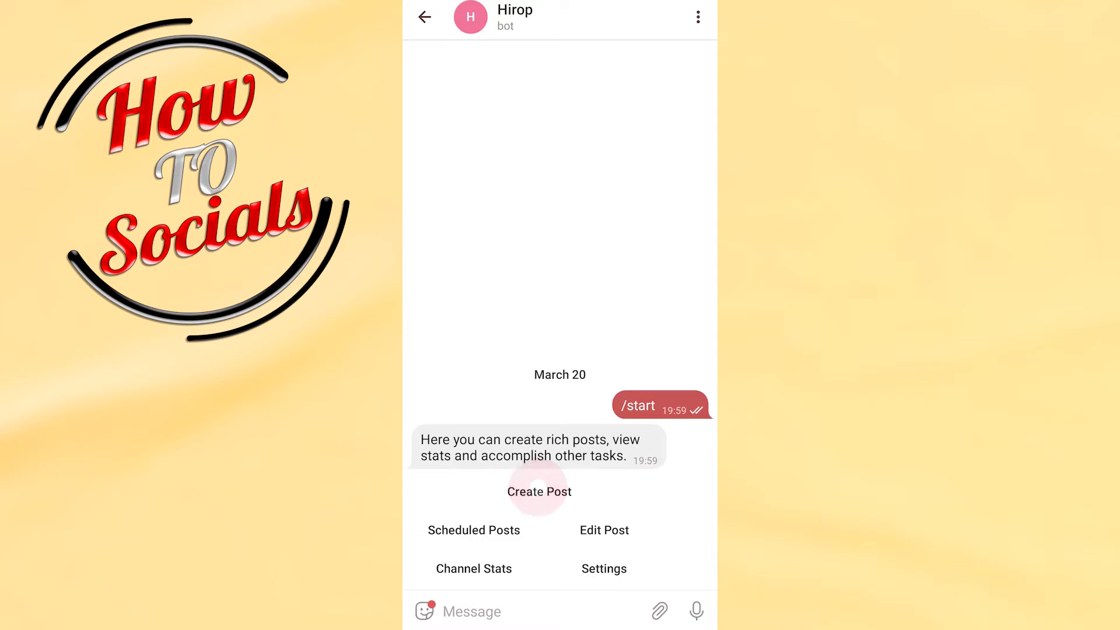
left_click(538, 491)
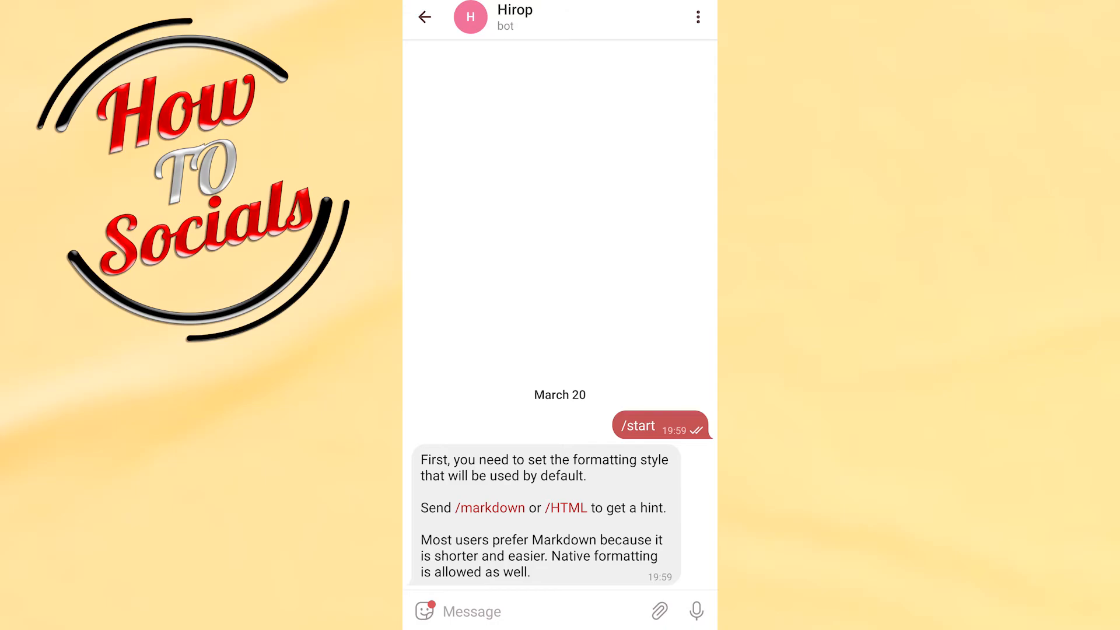
Send 'Only for hirop', /HTML and /markdown to the Hirop bot, then go back
left_click(500, 611)
type("x")
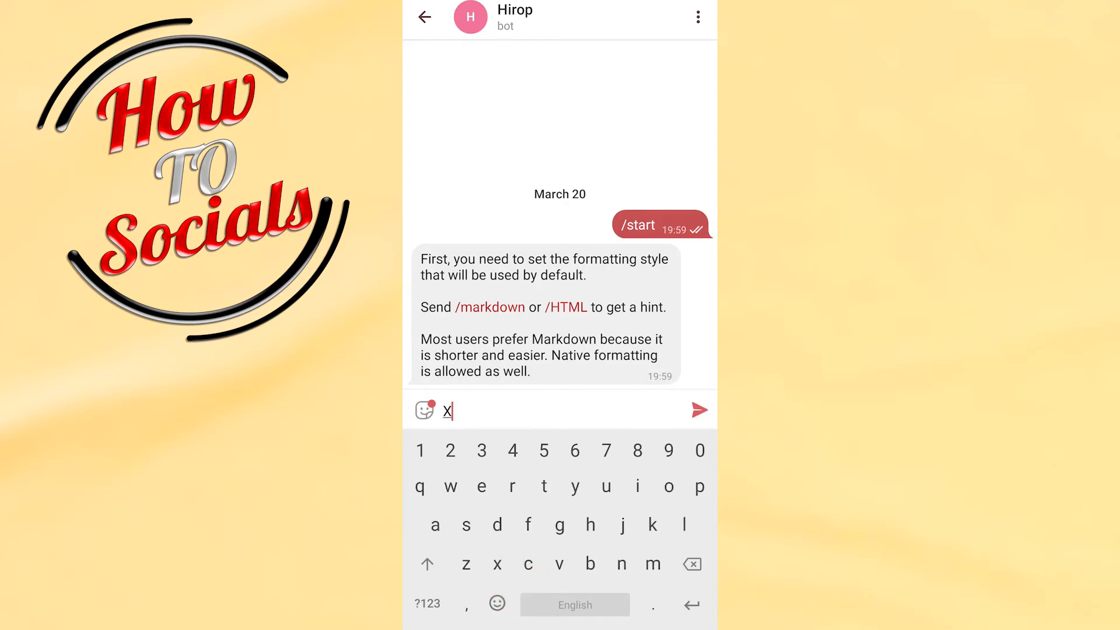
key("backspace")
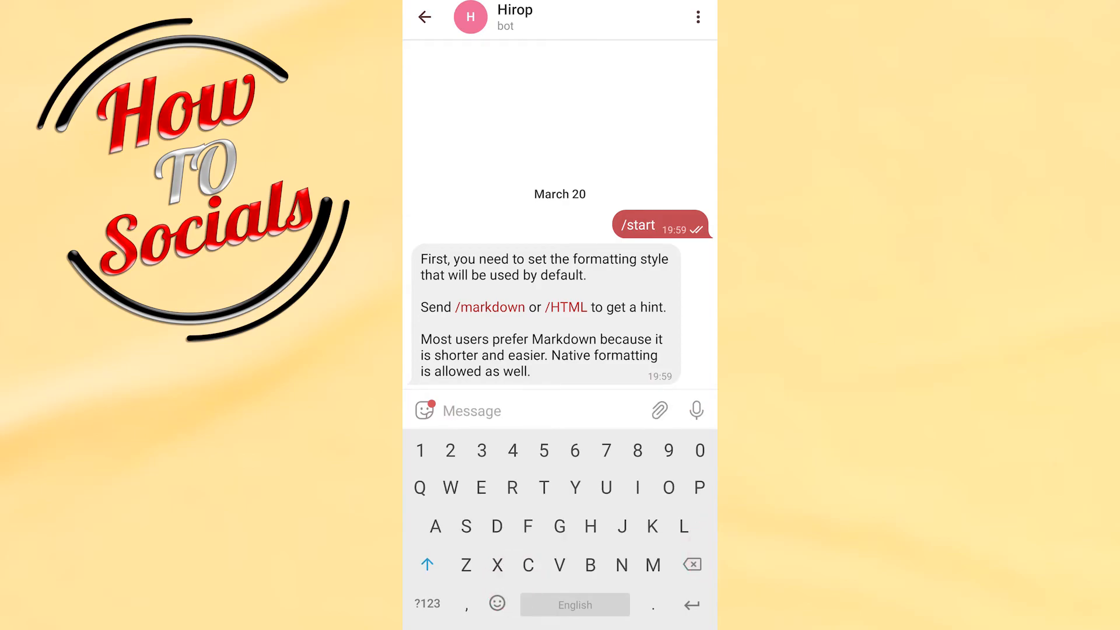
type("Llll")
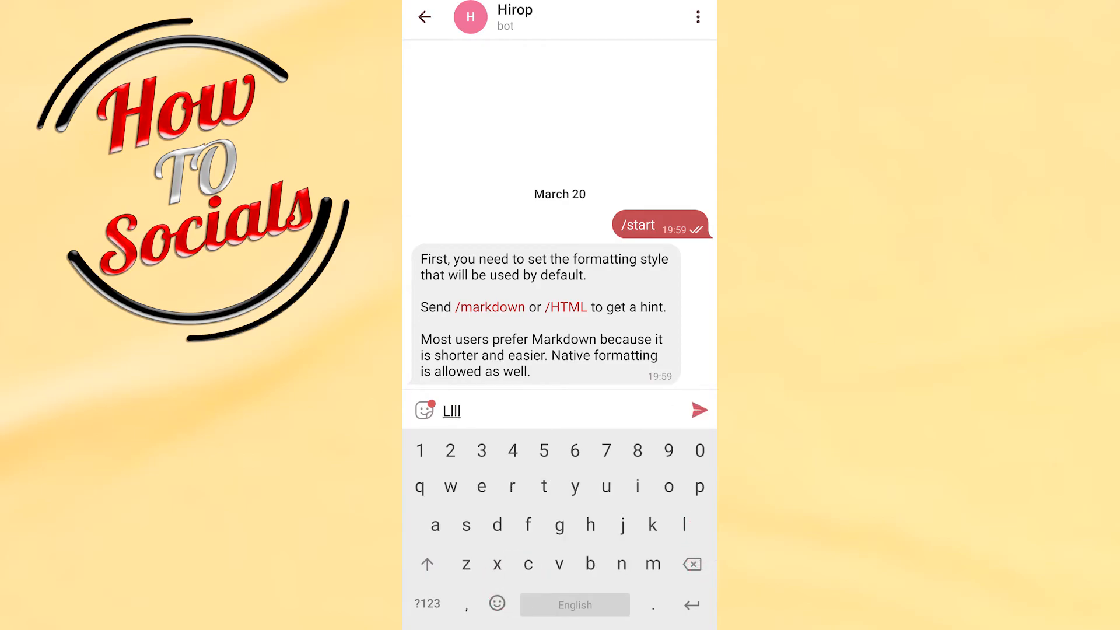
left_click(691, 563)
type("Only for")
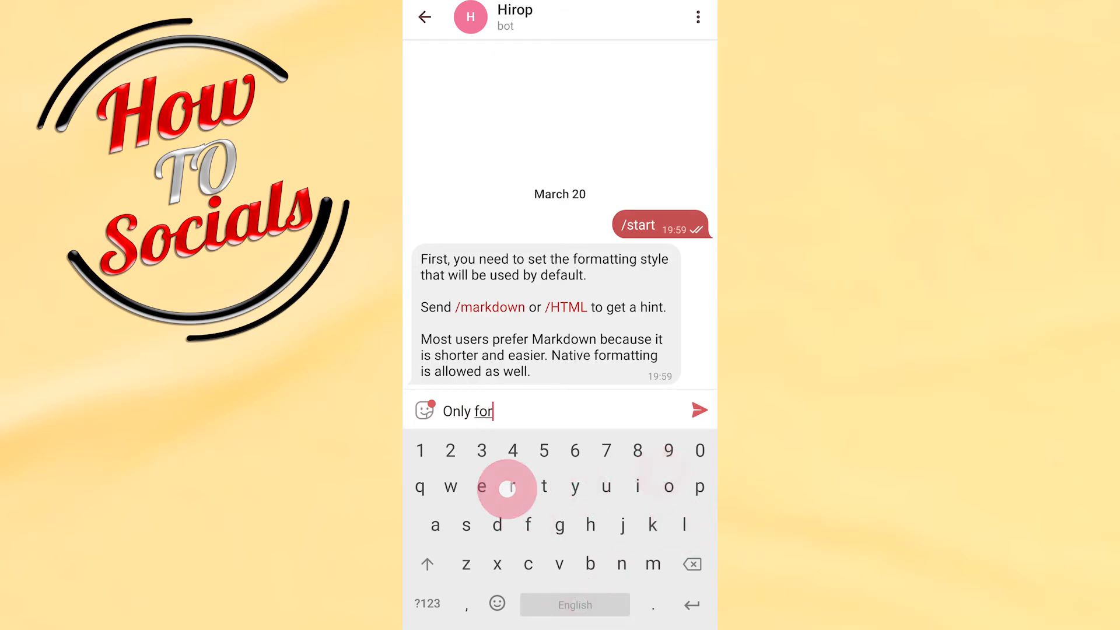
left_click(590, 525)
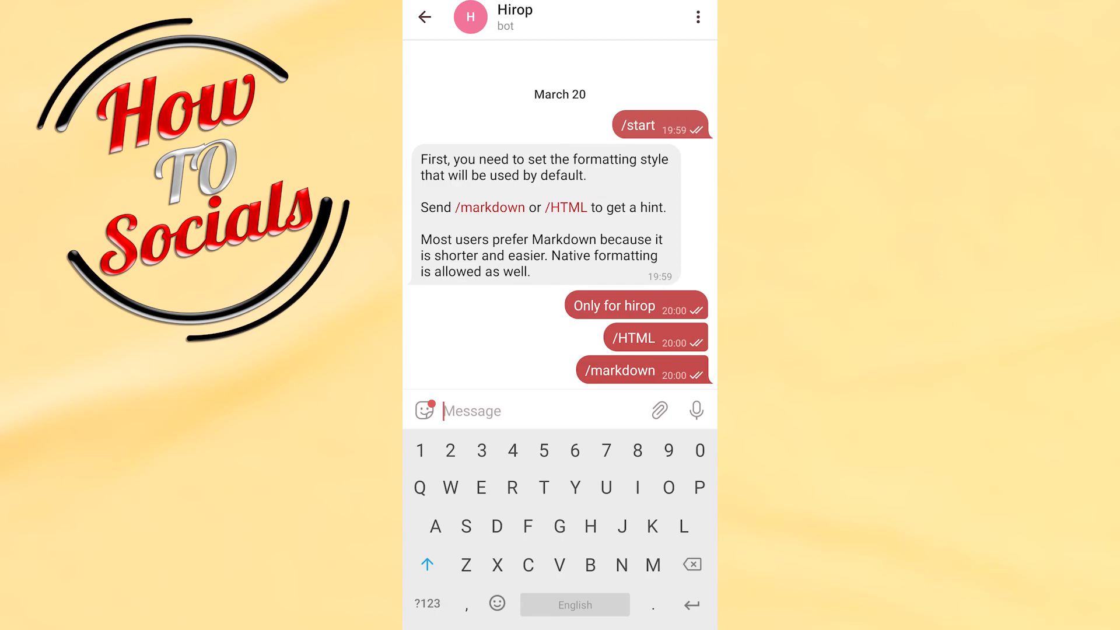
left_click(424, 16)
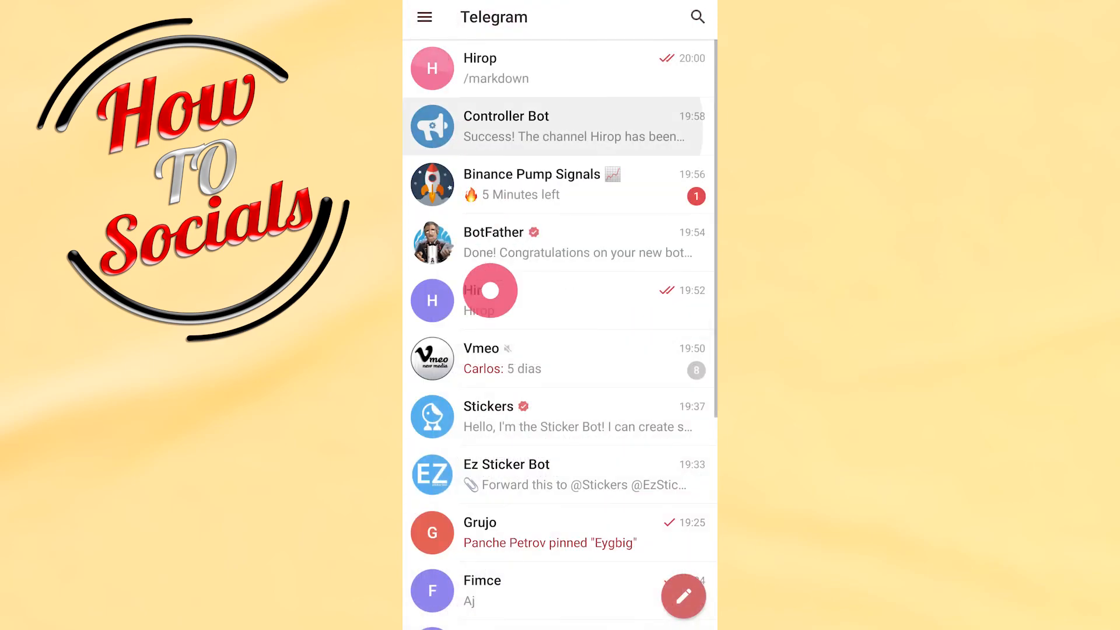
left_click(560, 69)
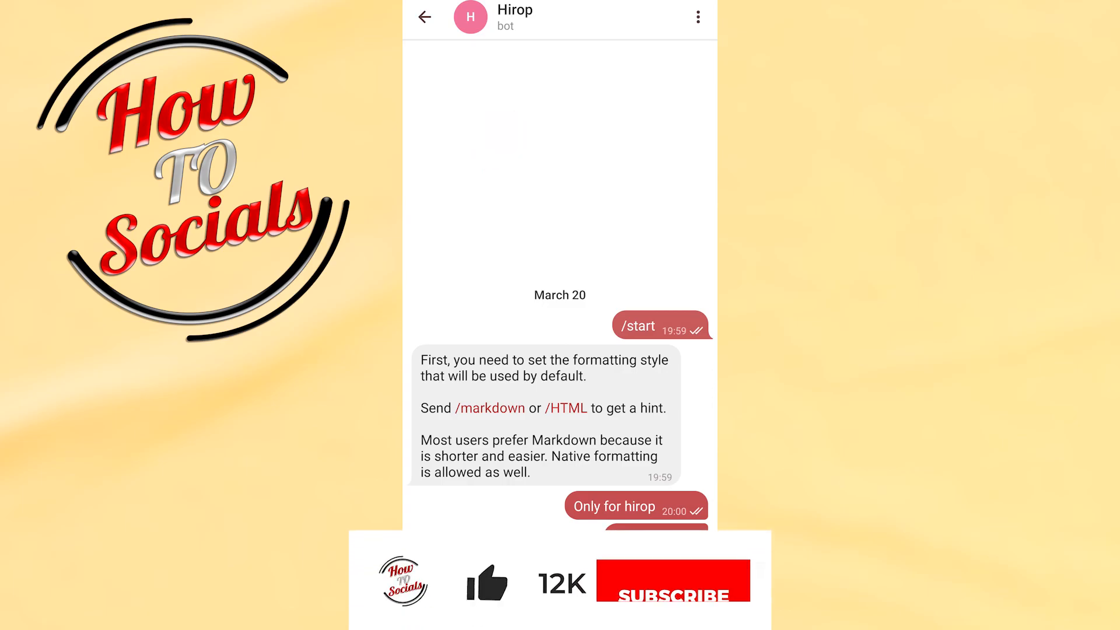
left_click(424, 17)
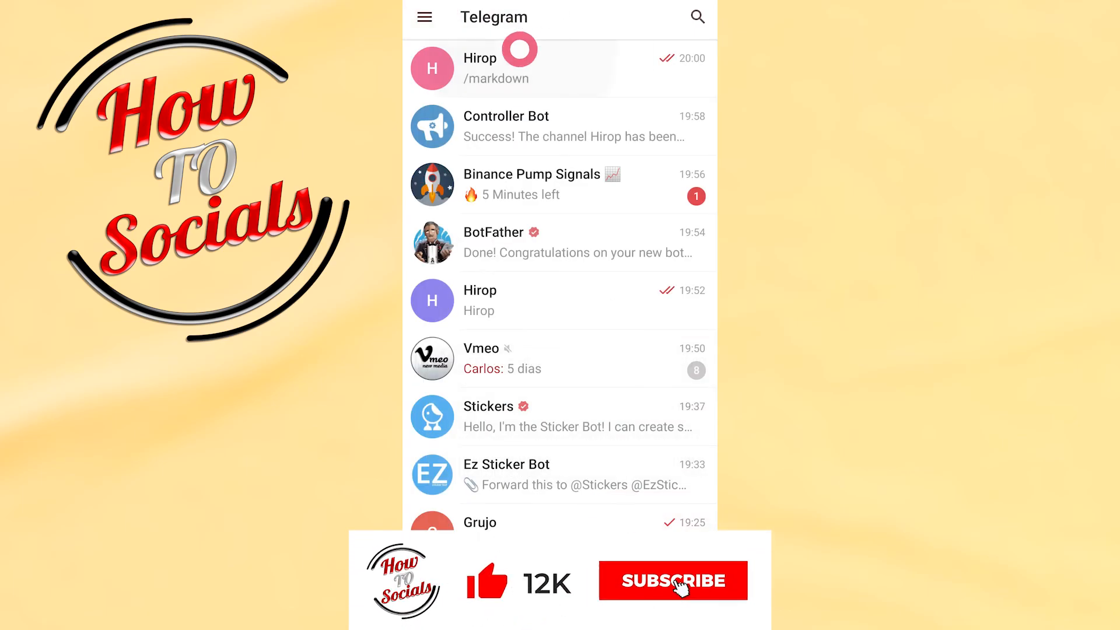